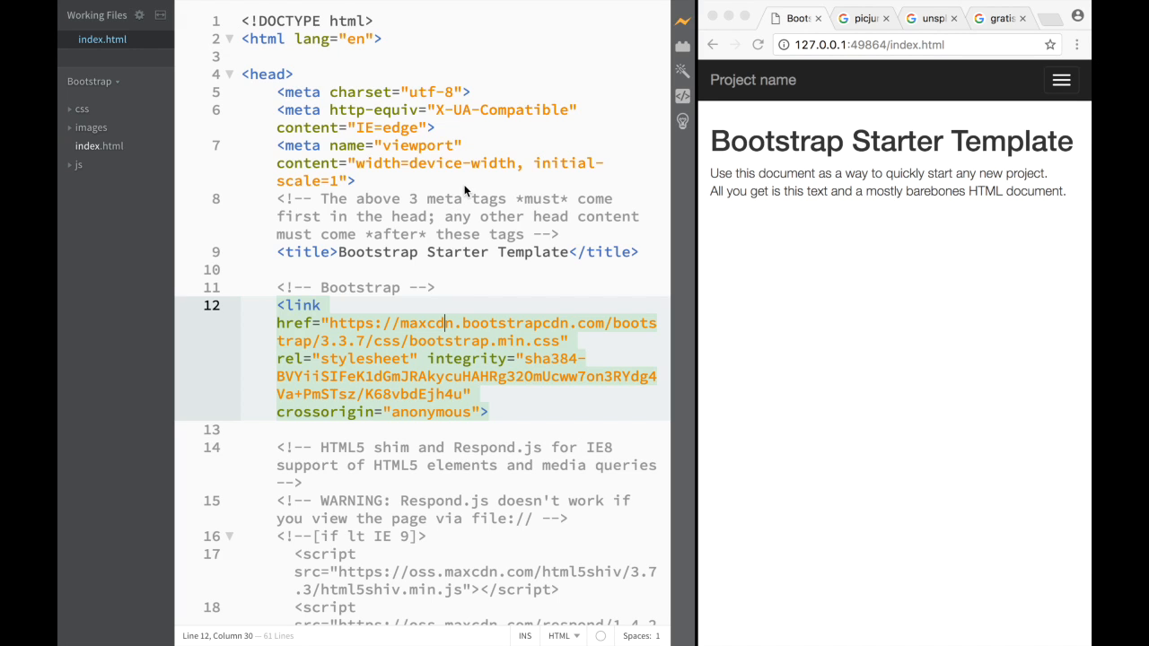
mouse_move(797, 210)
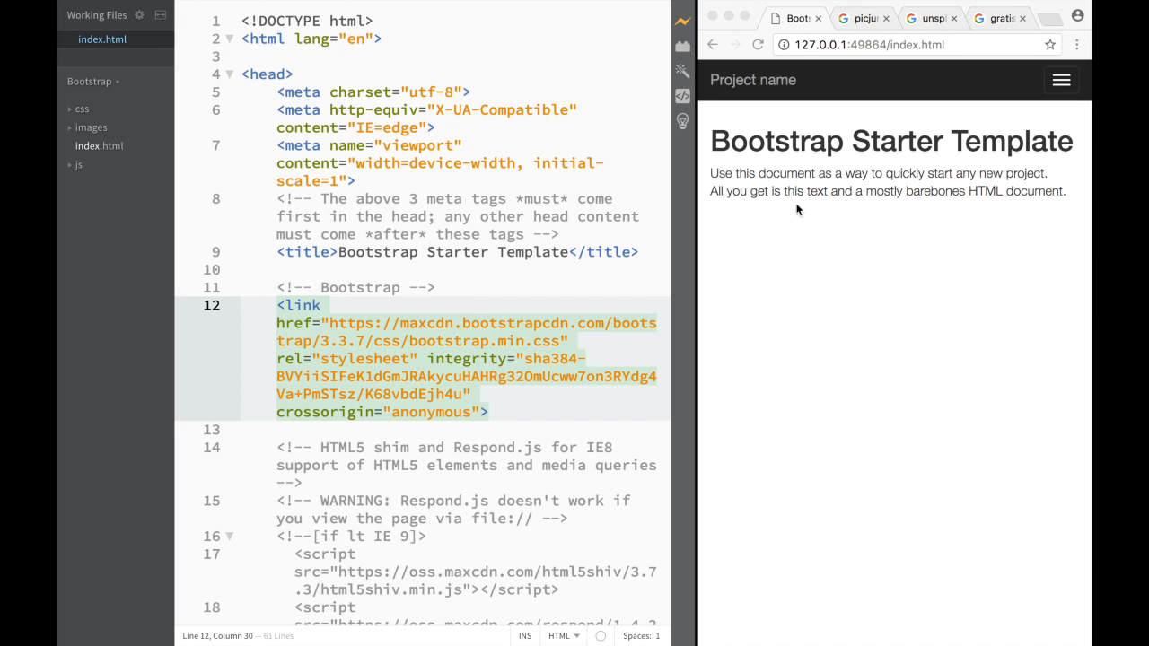
mouse_move(728, 316)
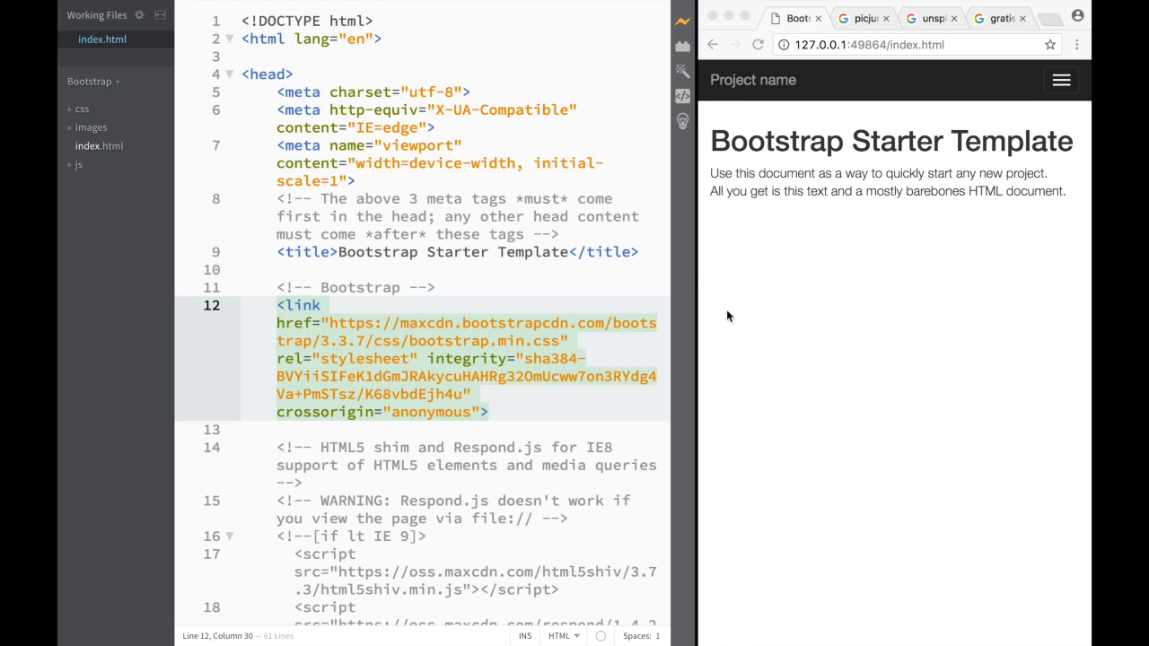
mouse_move(725, 200)
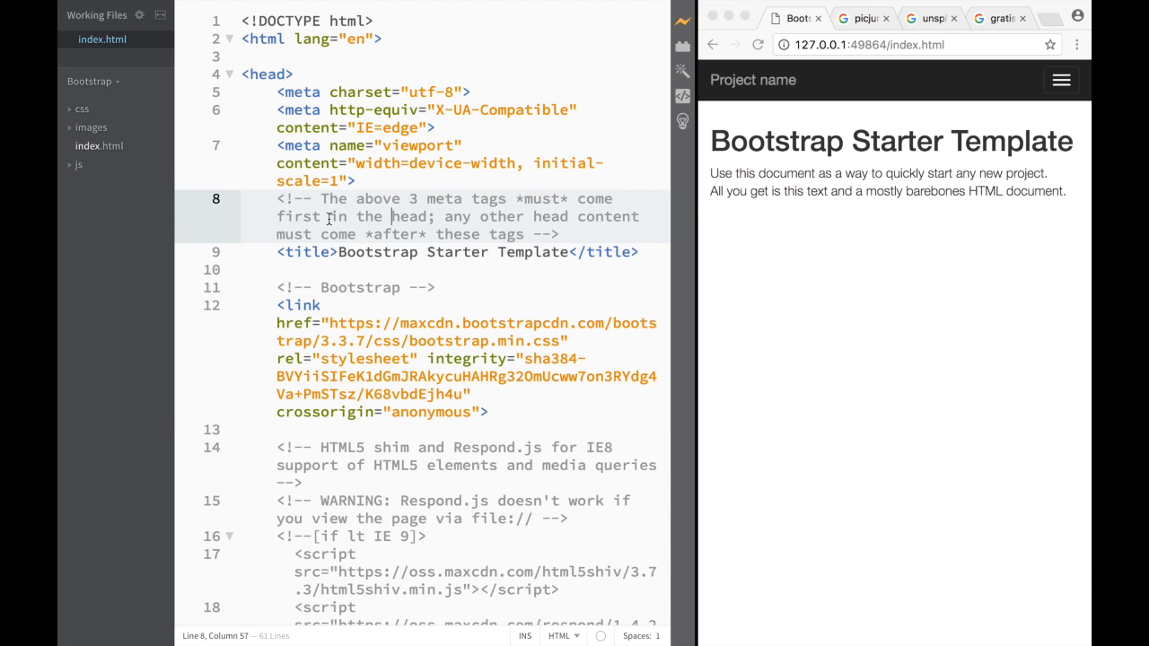
Delete the HTML5 shim and Respond.js conditional block from index.html
scroll(down, 3)
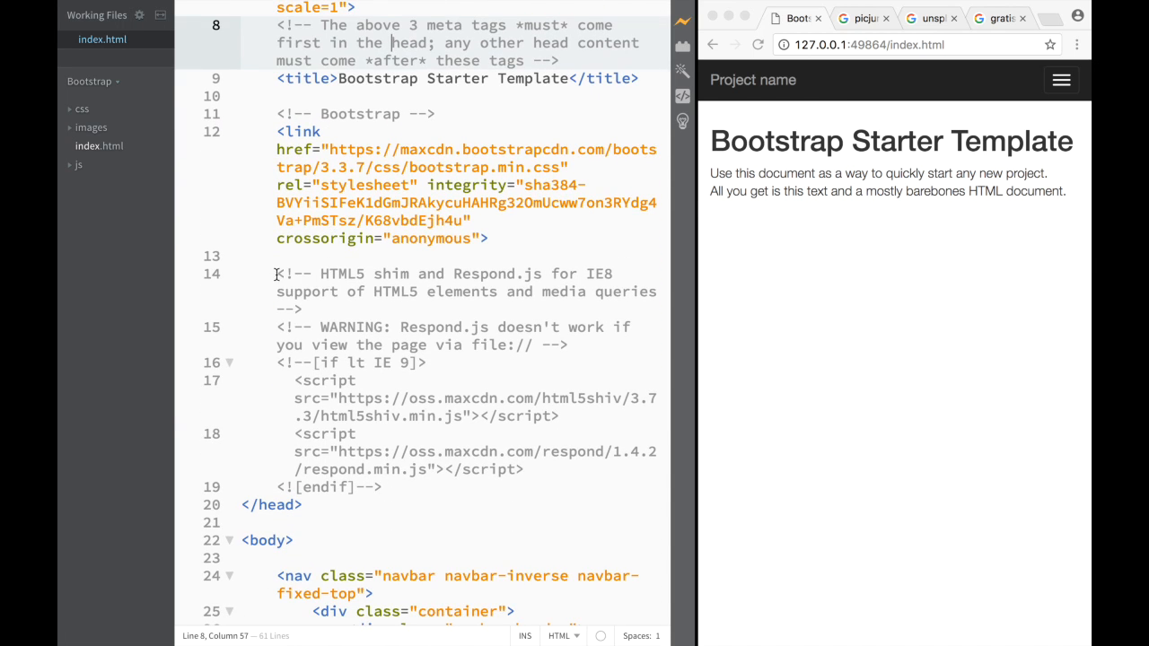
drag(277, 273, 382, 487)
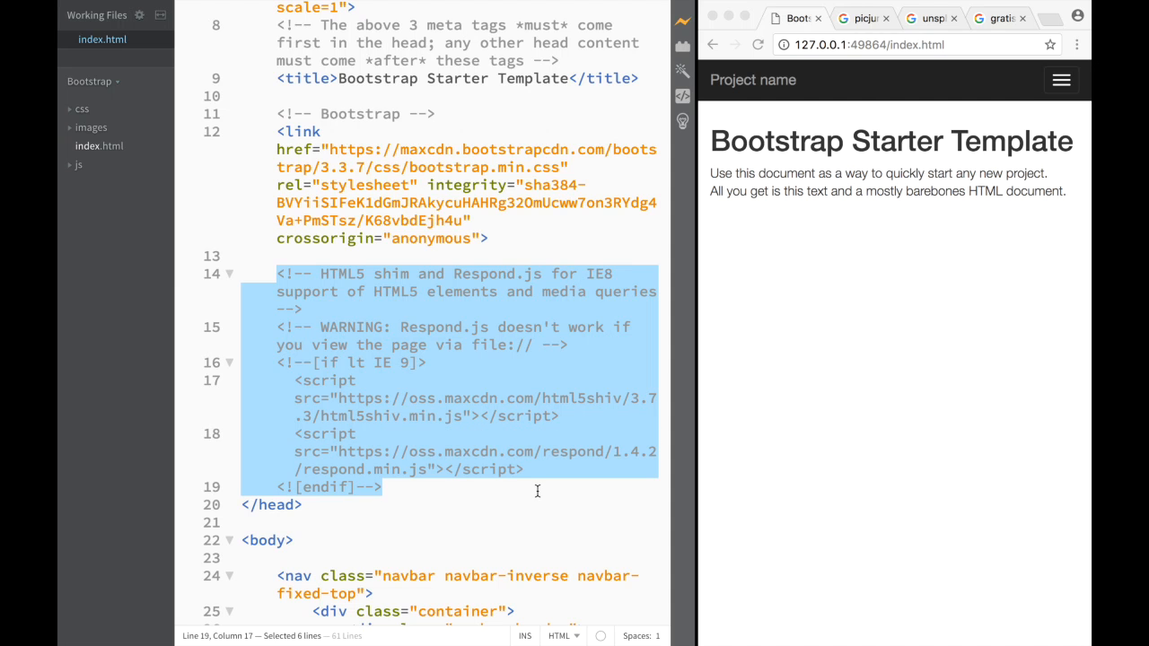
key(Delete)
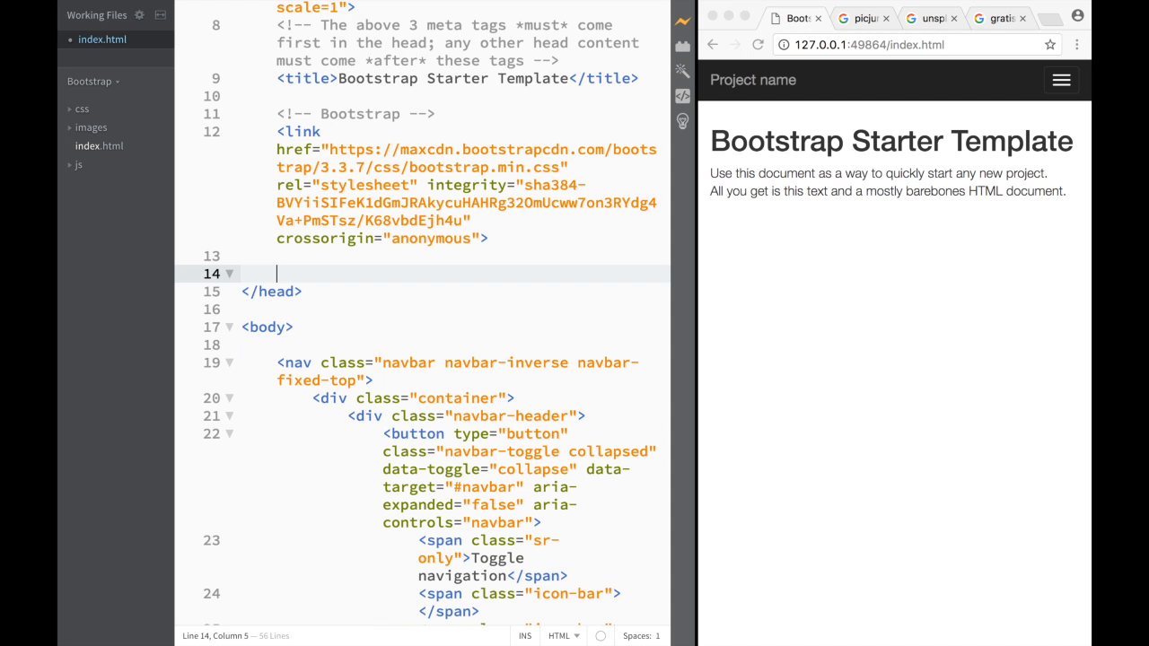
scroll(down, 3)
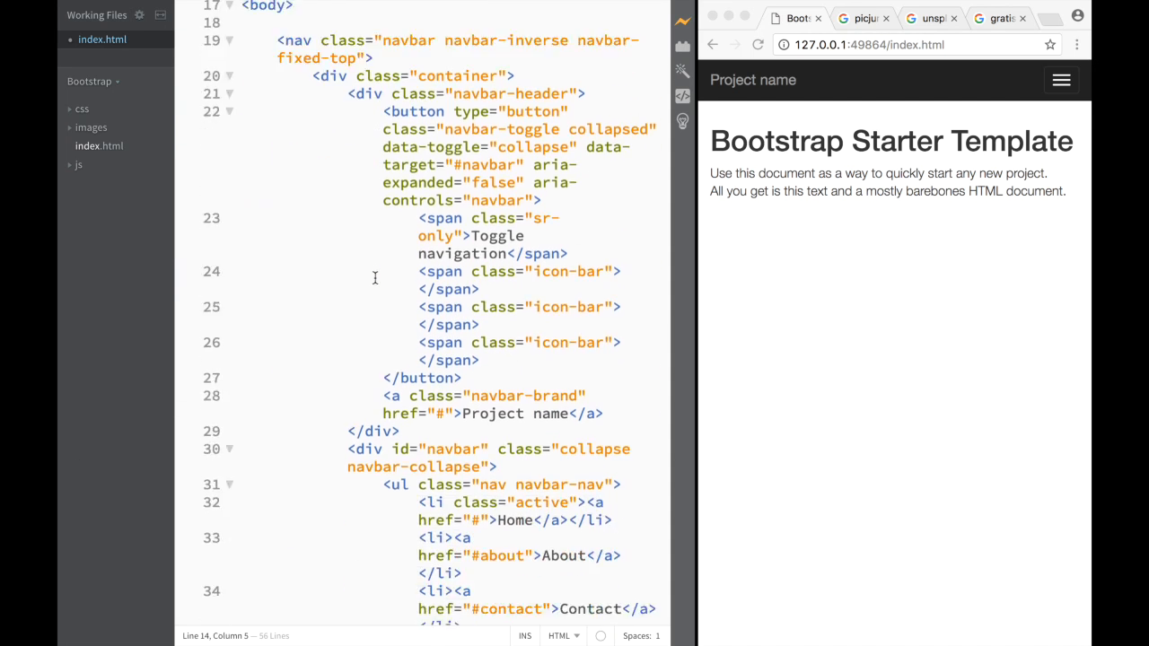
scroll(down, 3)
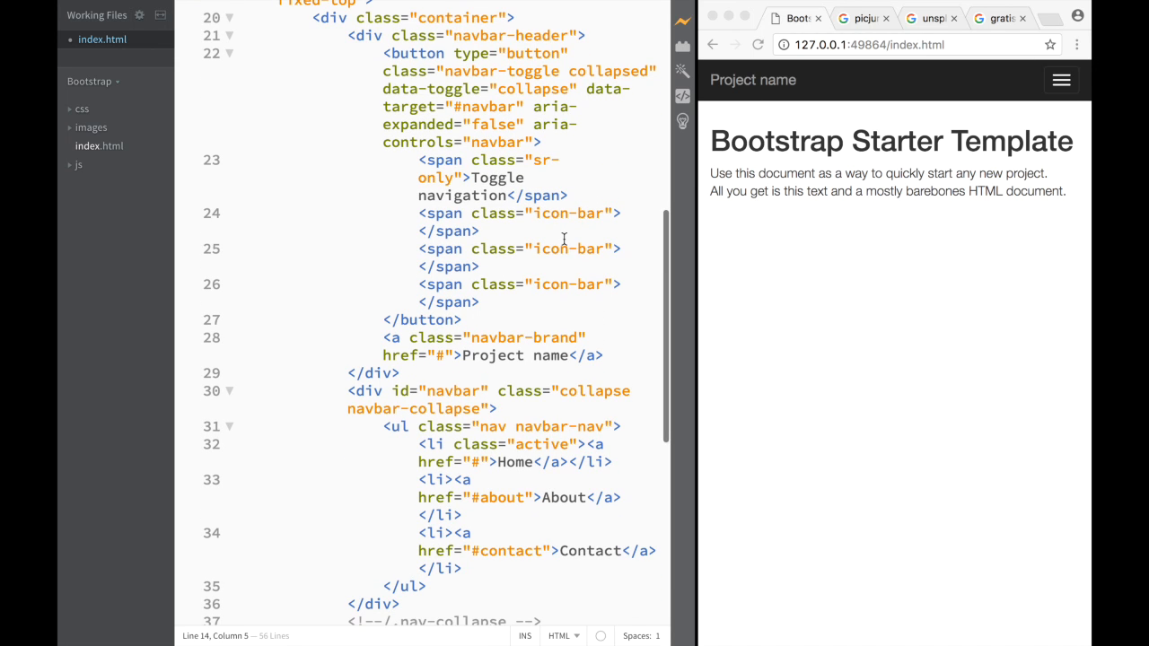
scroll(up, 3)
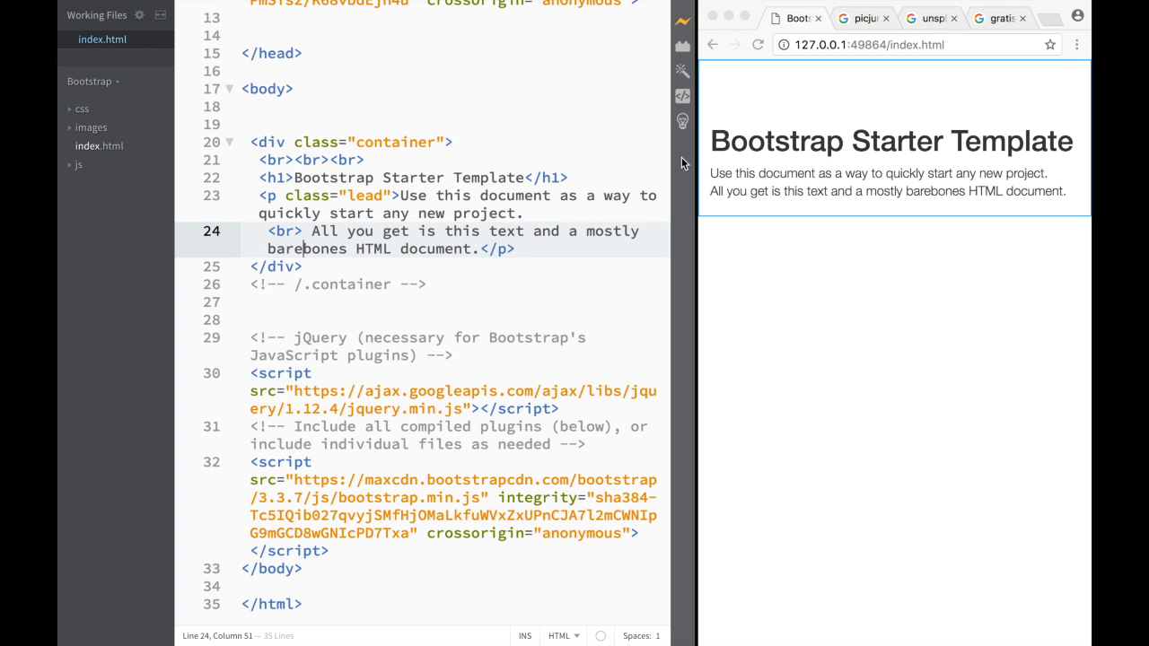
mouse_move(90, 108)
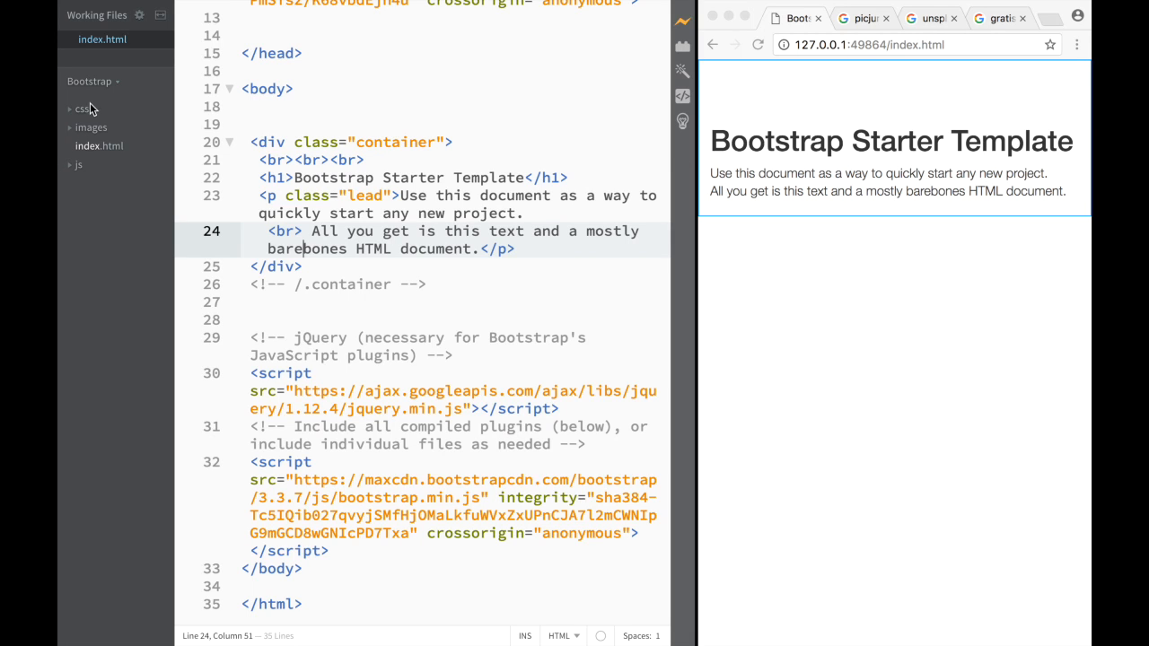
mouse_move(94, 130)
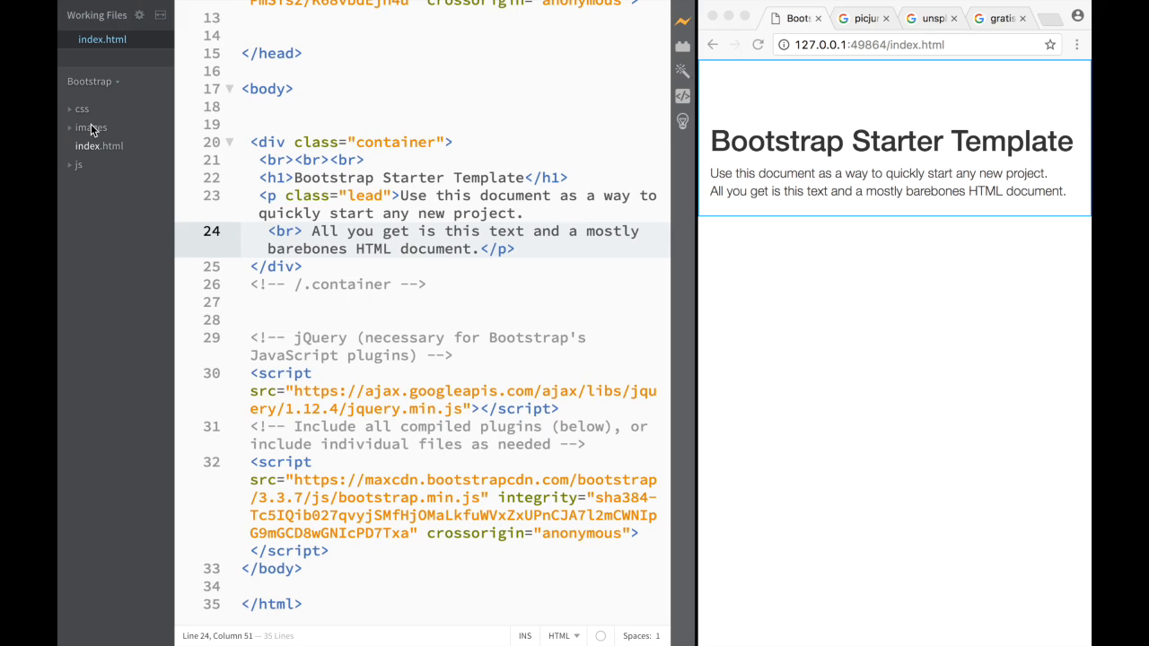
Expand the images and logos folders and add a blank line after the container div
click(90, 127)
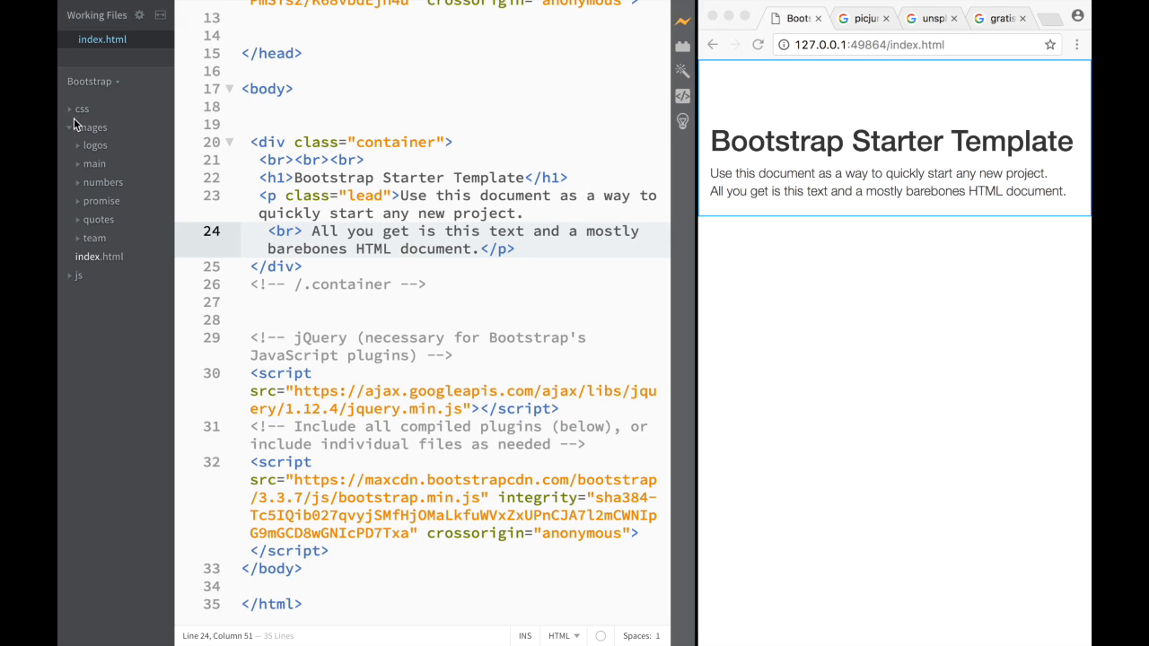
click(77, 127)
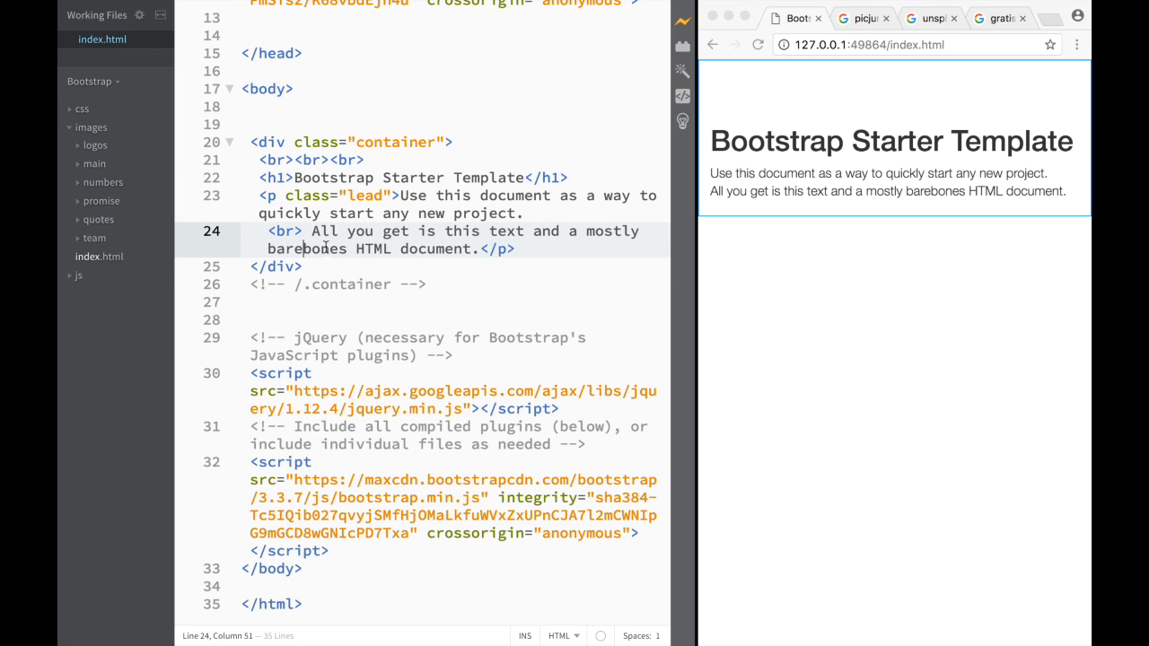
key(enter)
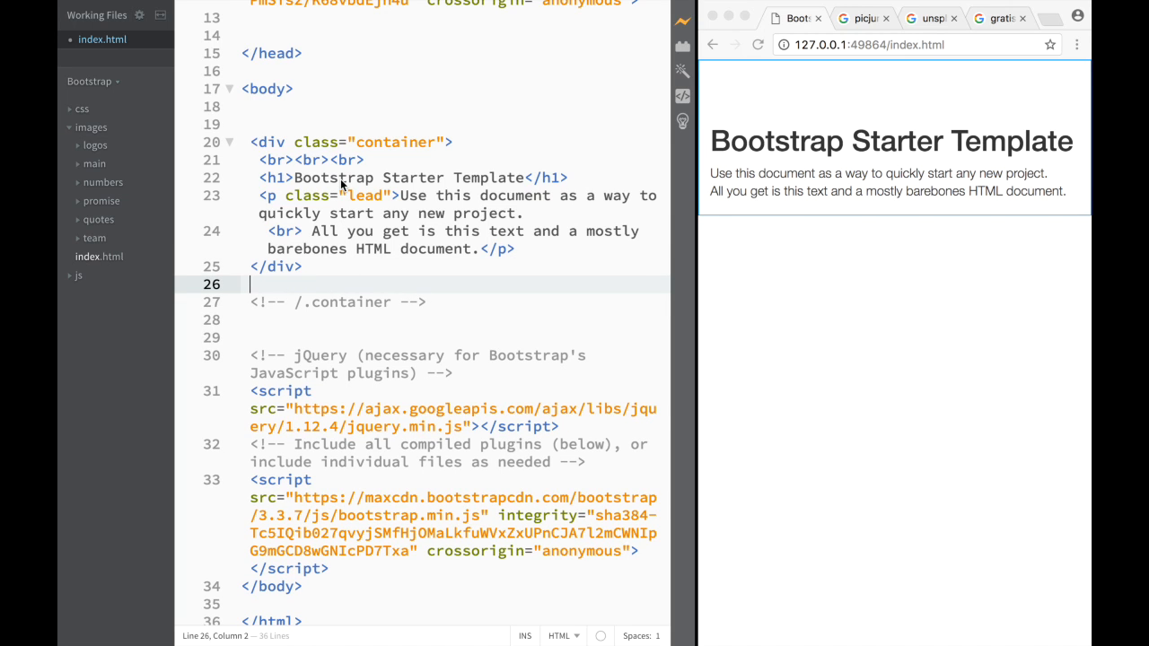
mouse_move(151, 186)
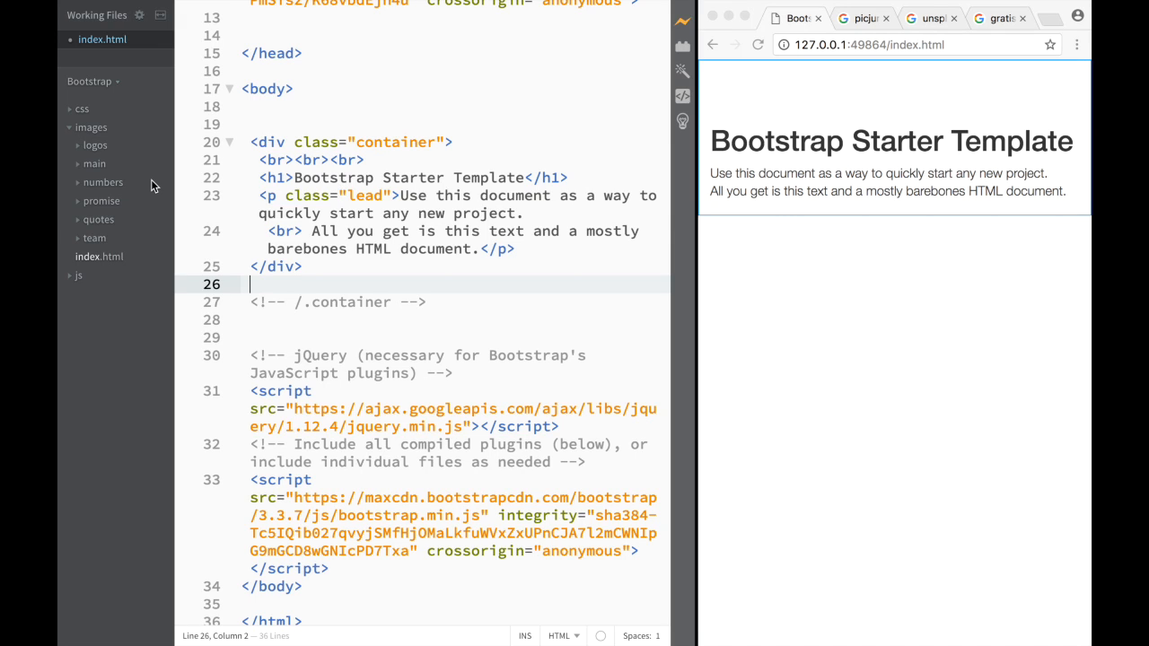
mouse_move(123, 170)
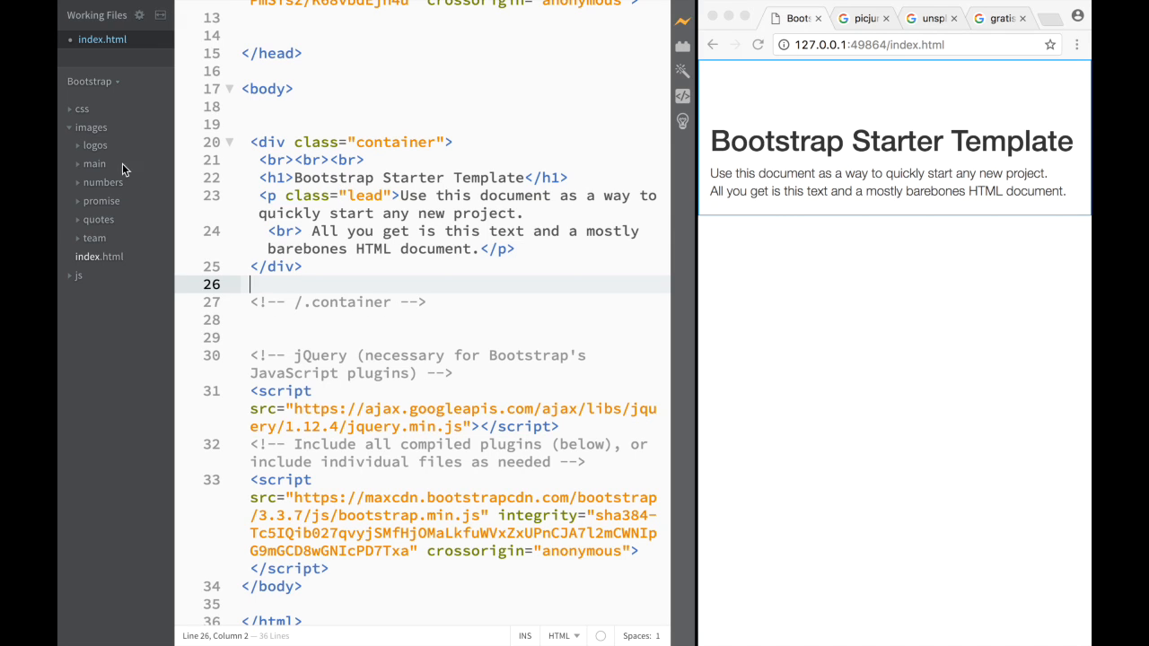
click(95, 144)
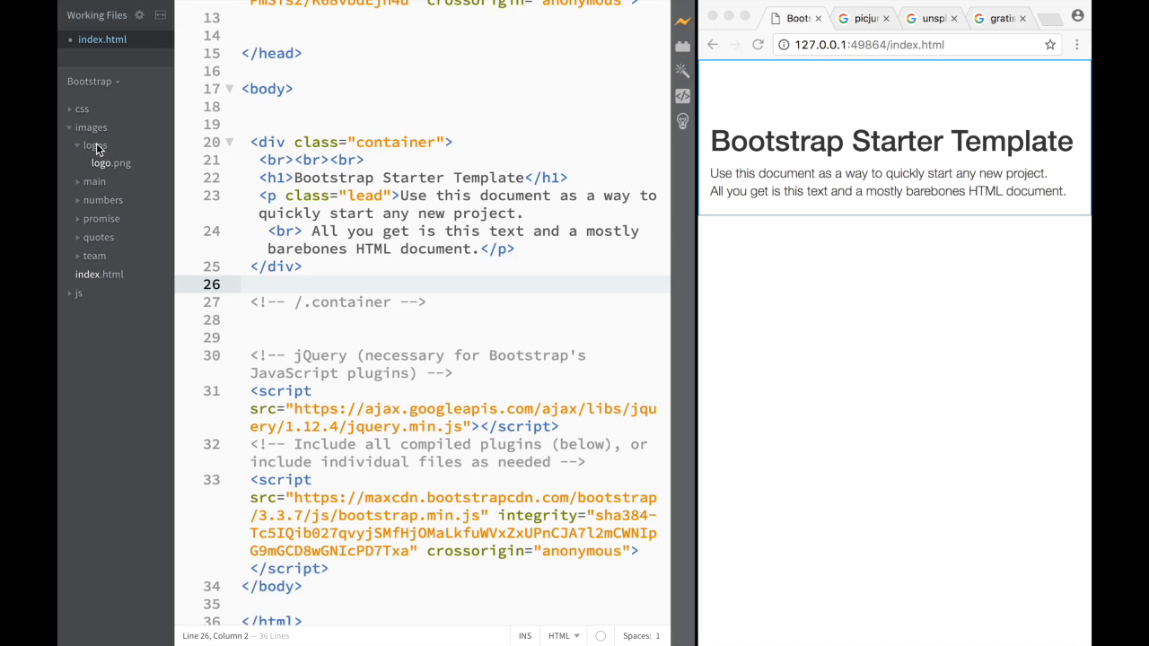
mouse_move(121, 134)
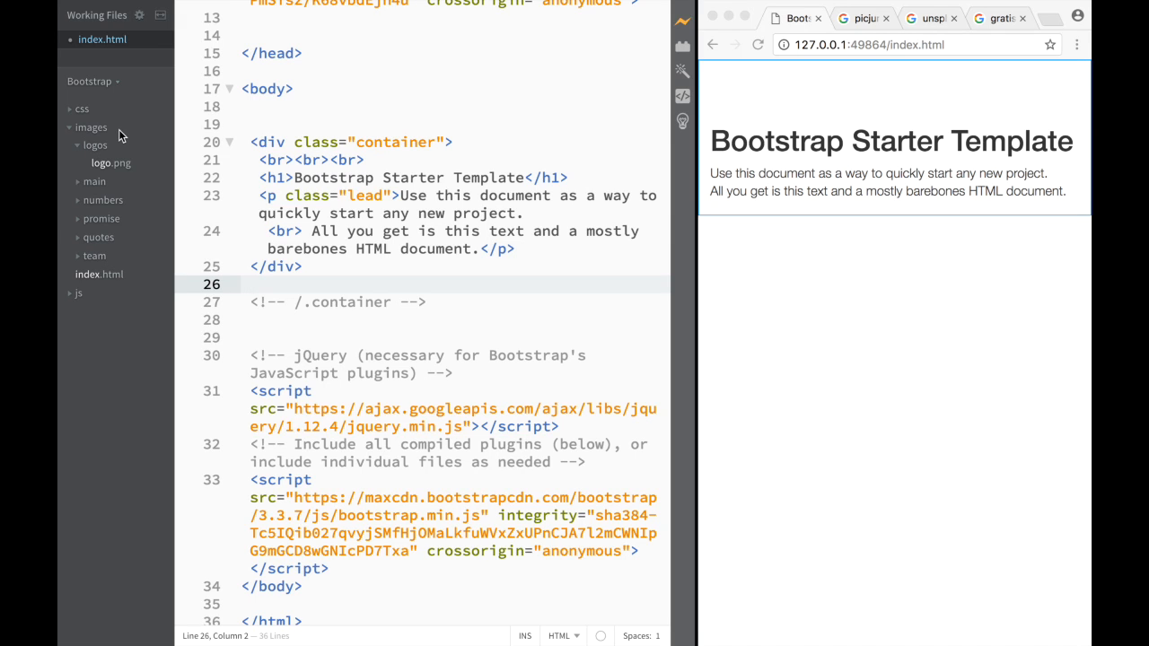
mouse_move(139, 180)
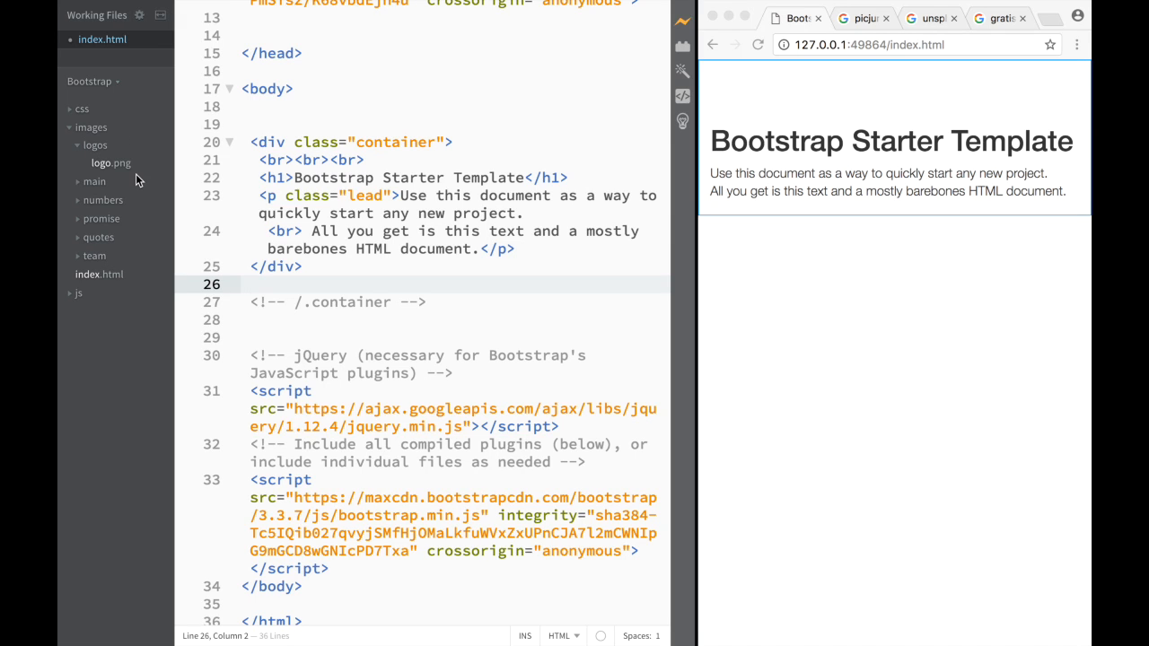
mouse_move(122, 144)
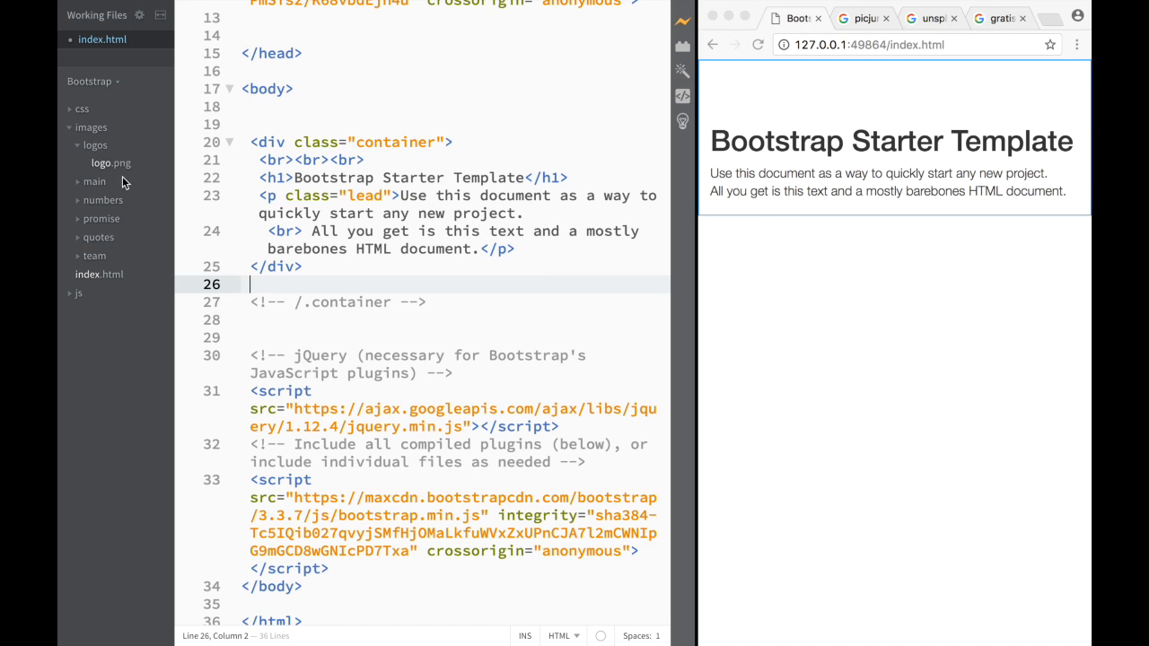
Preview logo.png plus the main, numbers and promise background photos, then collapse the folders
click(111, 163)
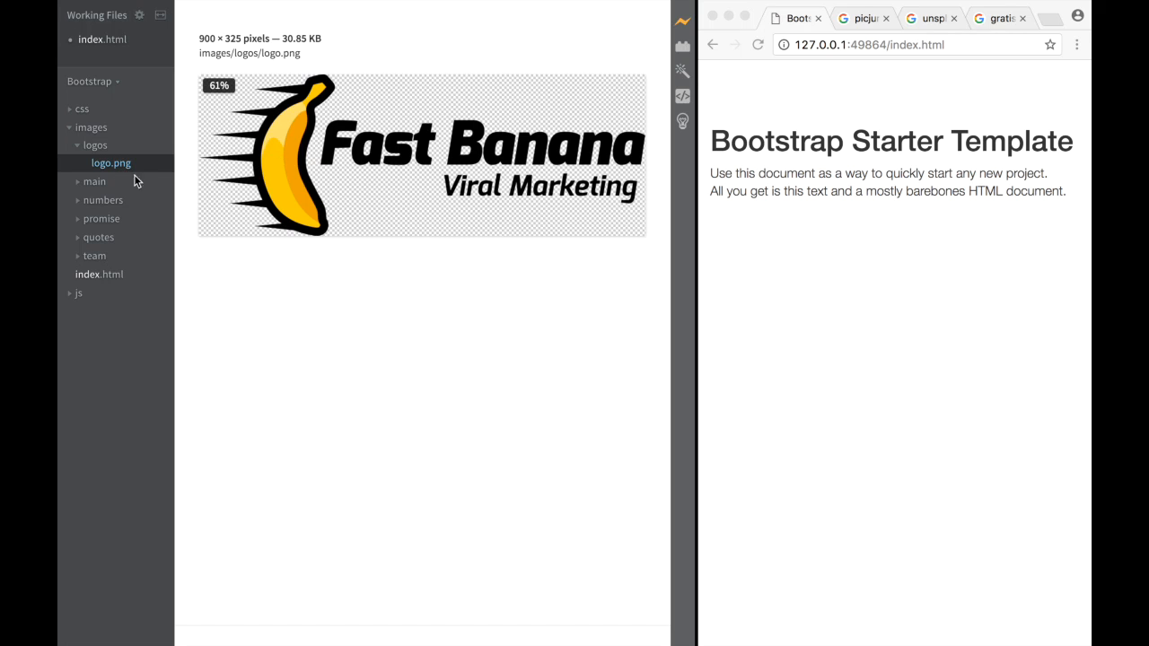
mouse_move(124, 135)
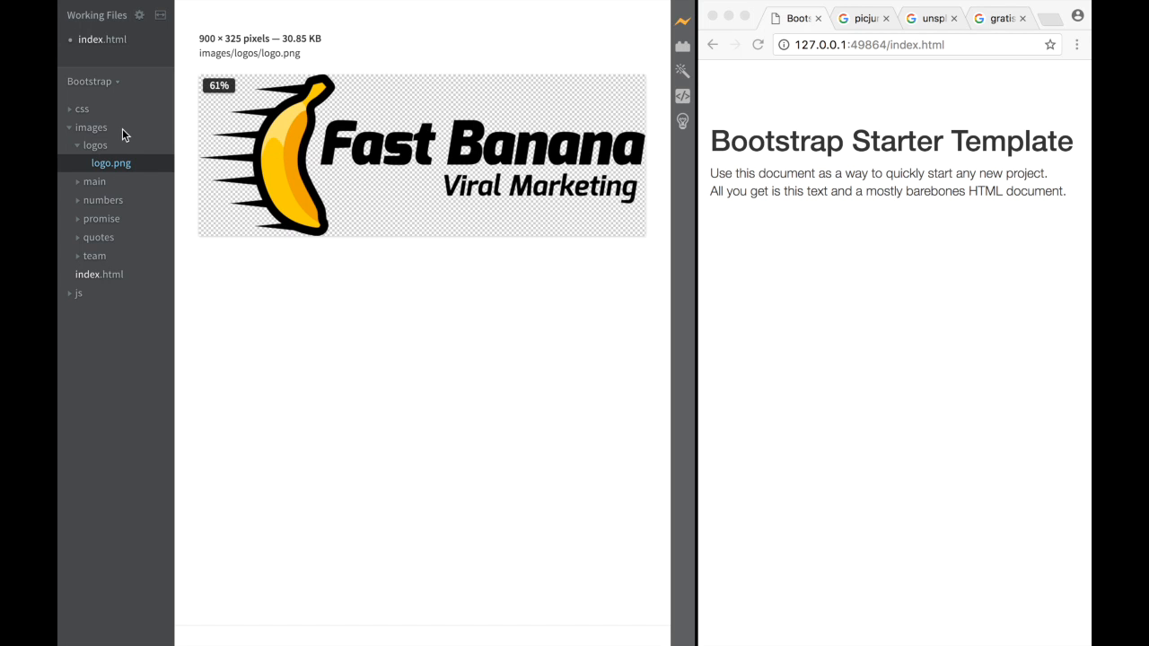
click(94, 144)
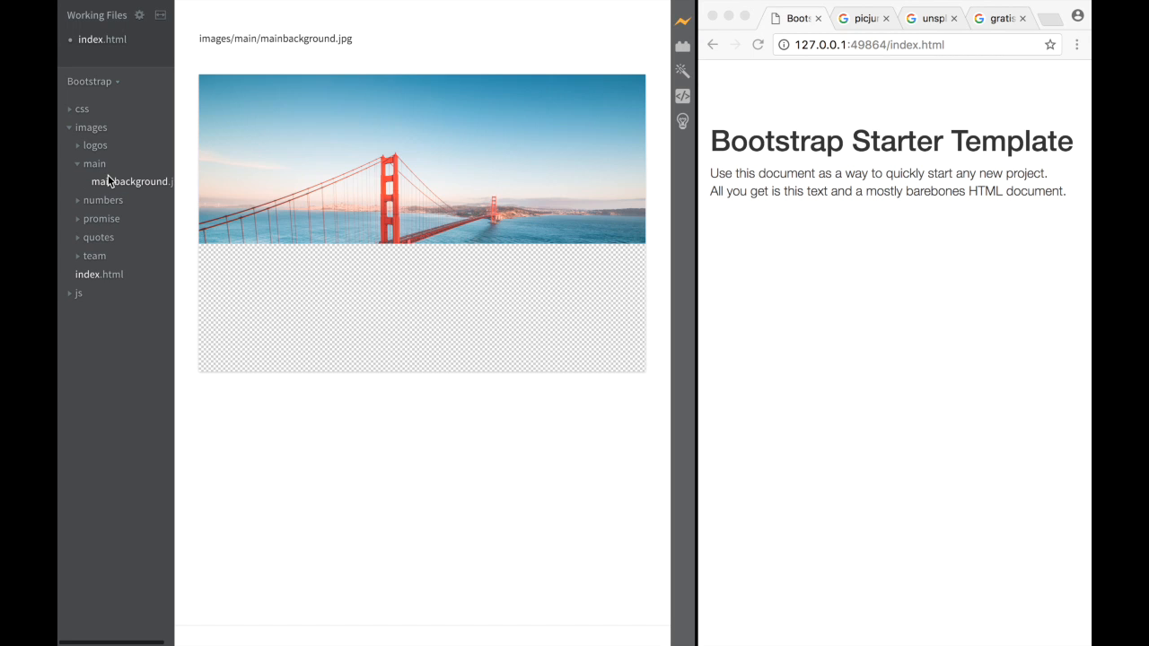
click(129, 181)
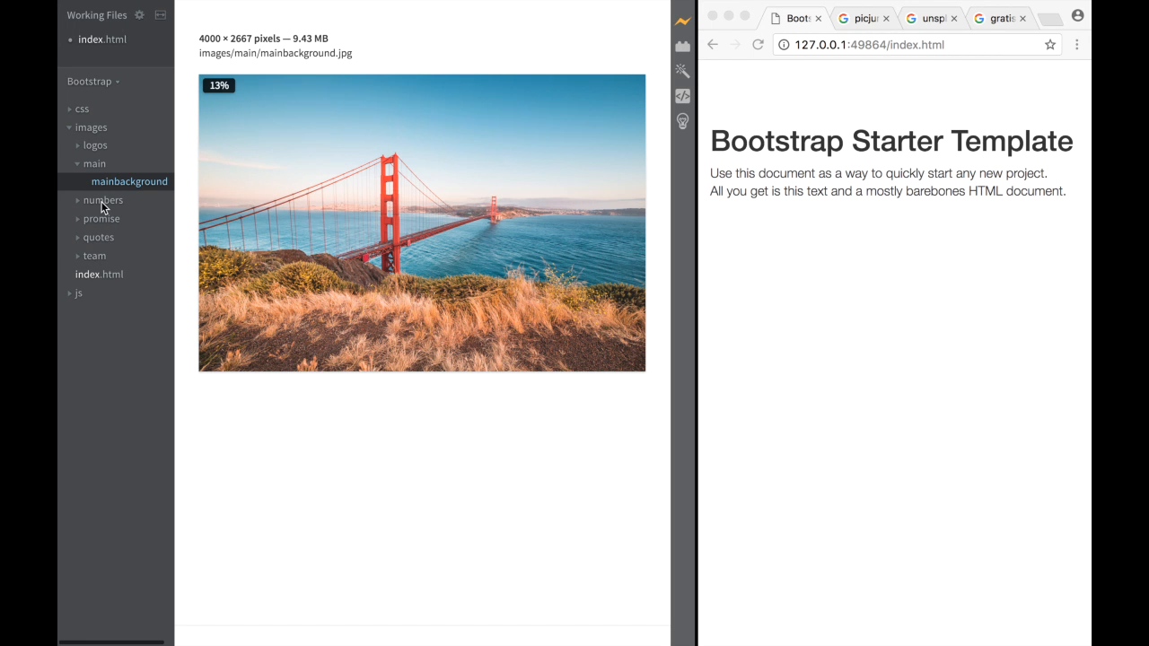
click(102, 199)
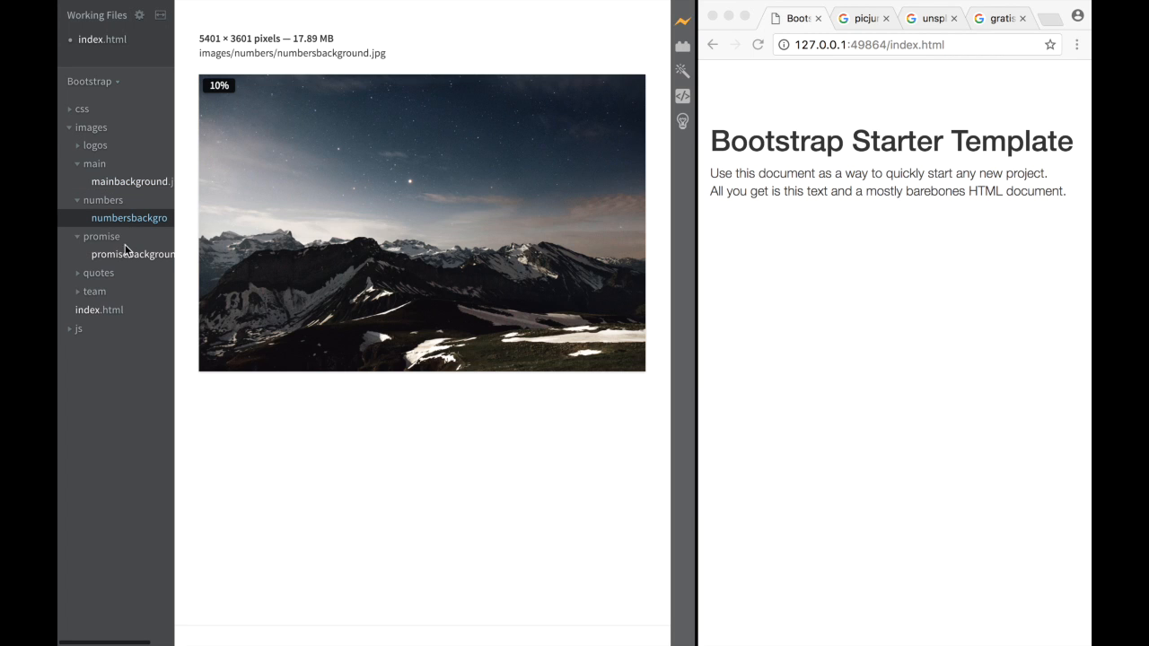
click(129, 254)
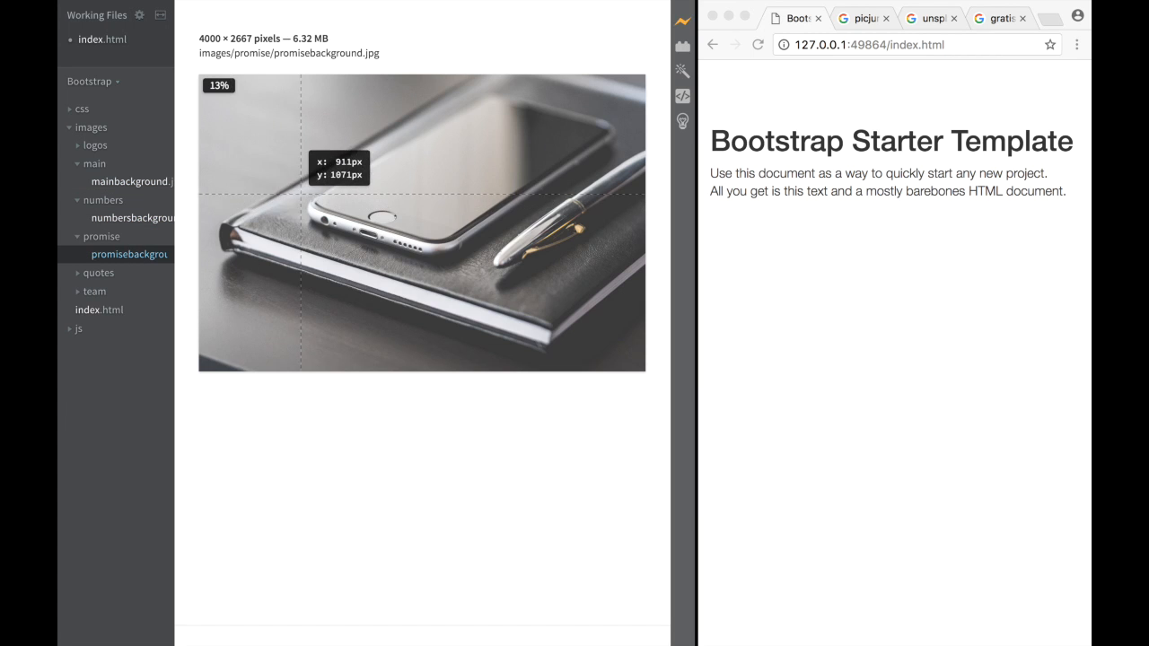
mouse_move(84, 244)
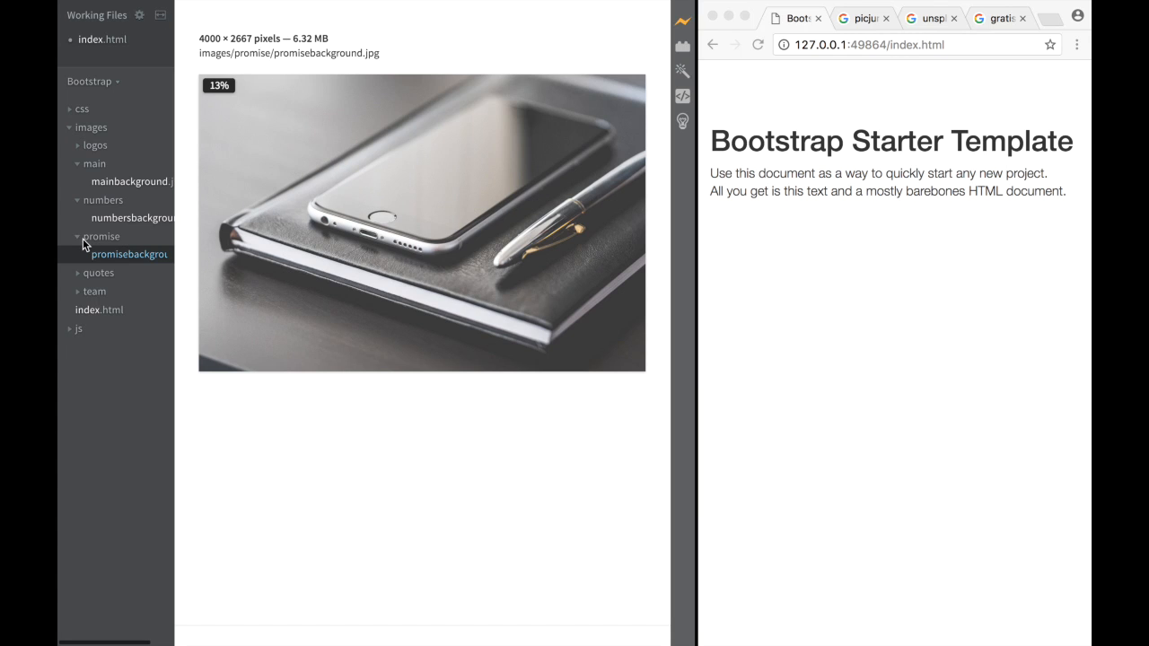
click(102, 236)
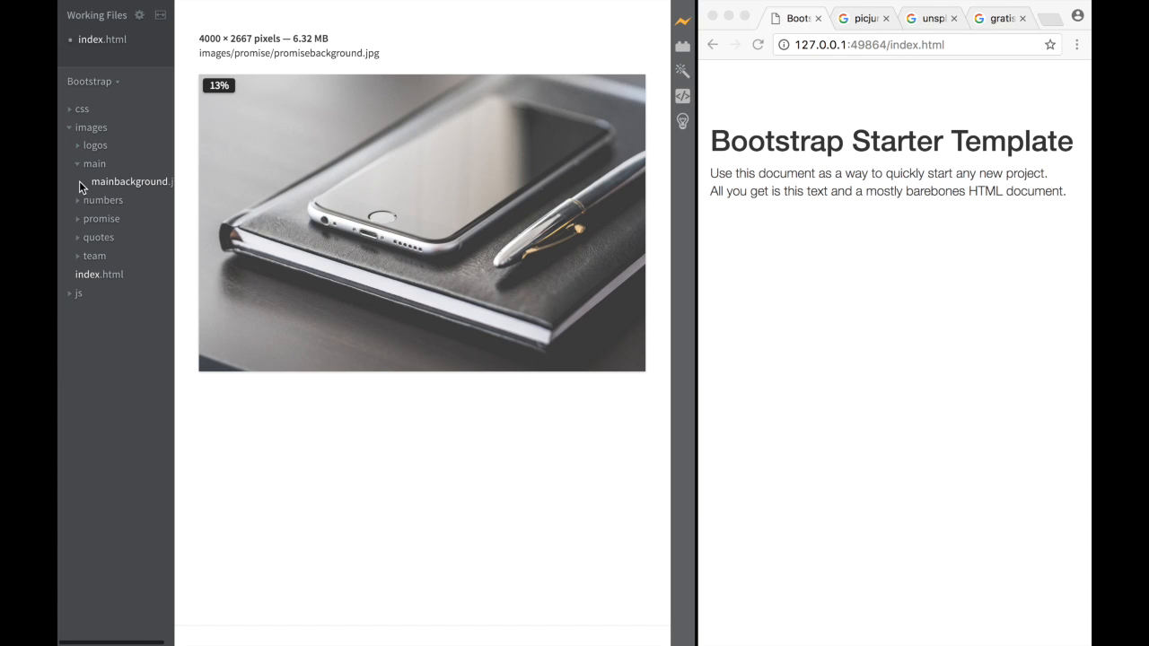
click(78, 163)
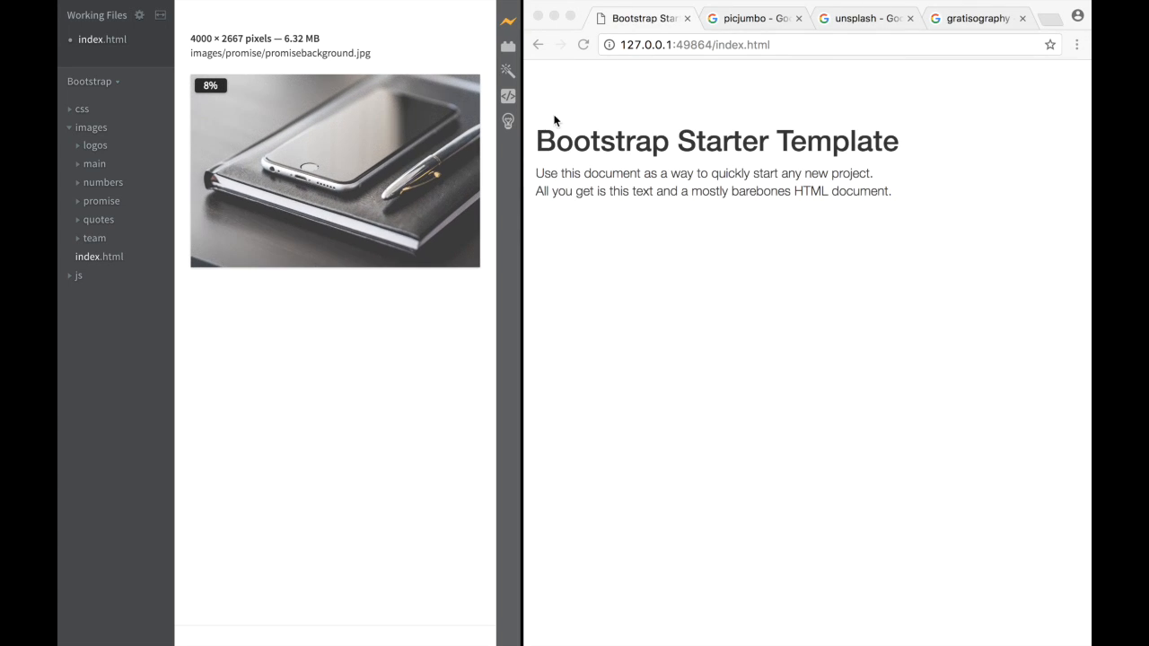
mouse_move(564, 116)
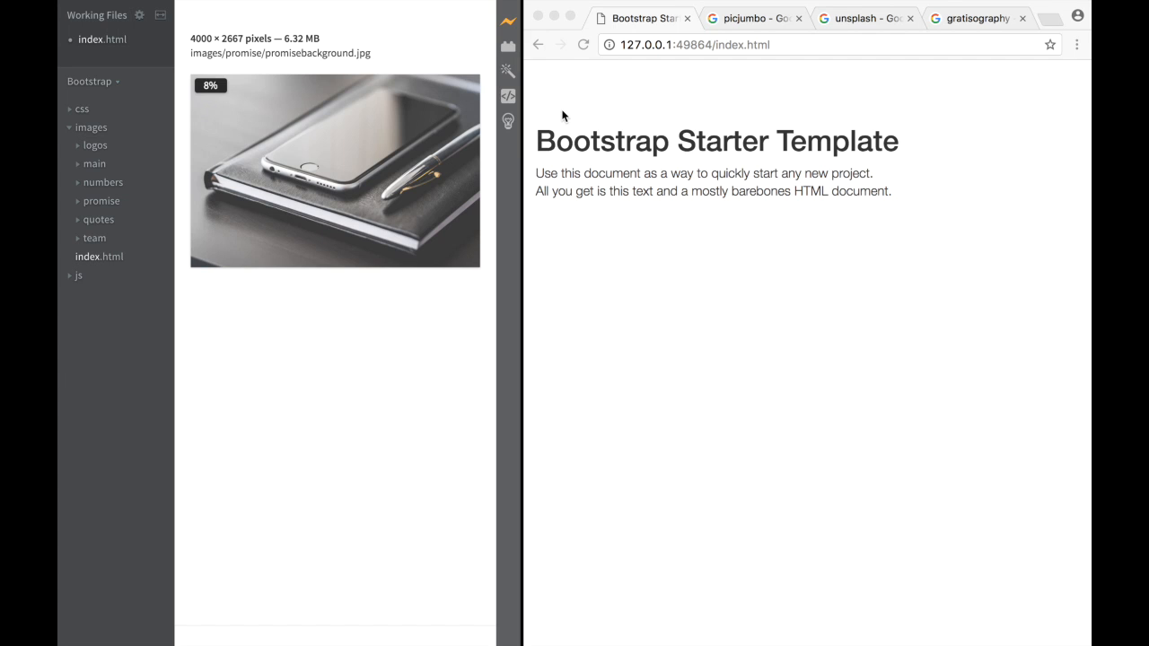
mouse_move(94, 44)
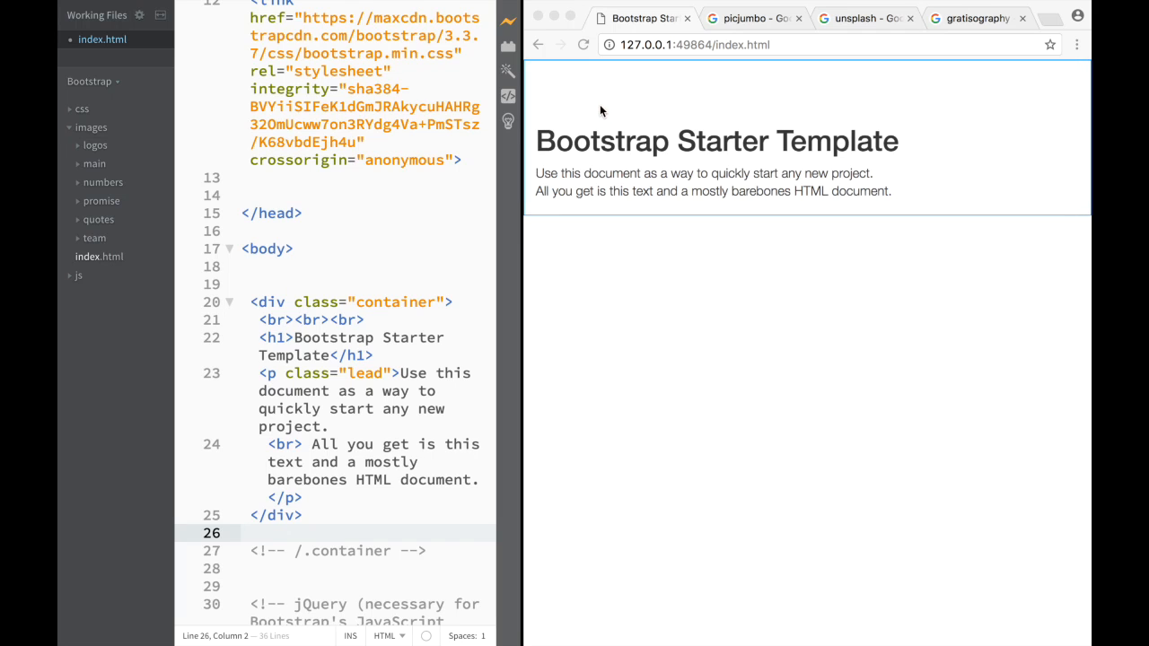
mouse_move(681, 61)
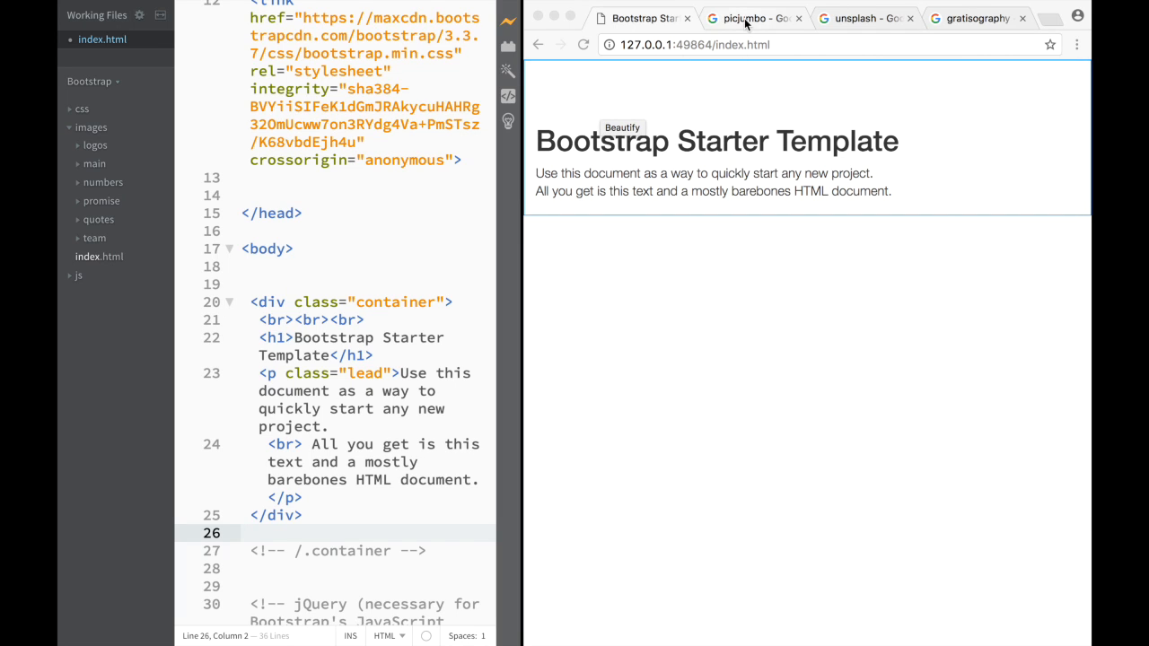
Switch Chrome to the 'picjumbo - Google Search' tab
click(754, 18)
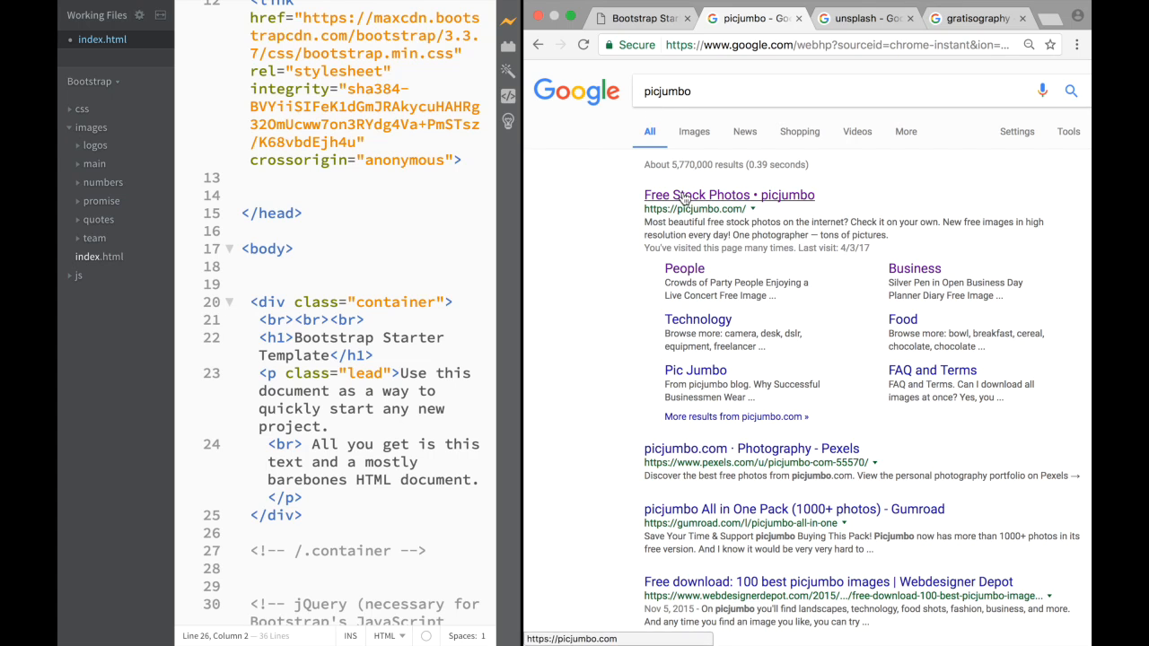
Open picjumbo from the results, dismiss its newsletter popup, and browse the photos
click(729, 195)
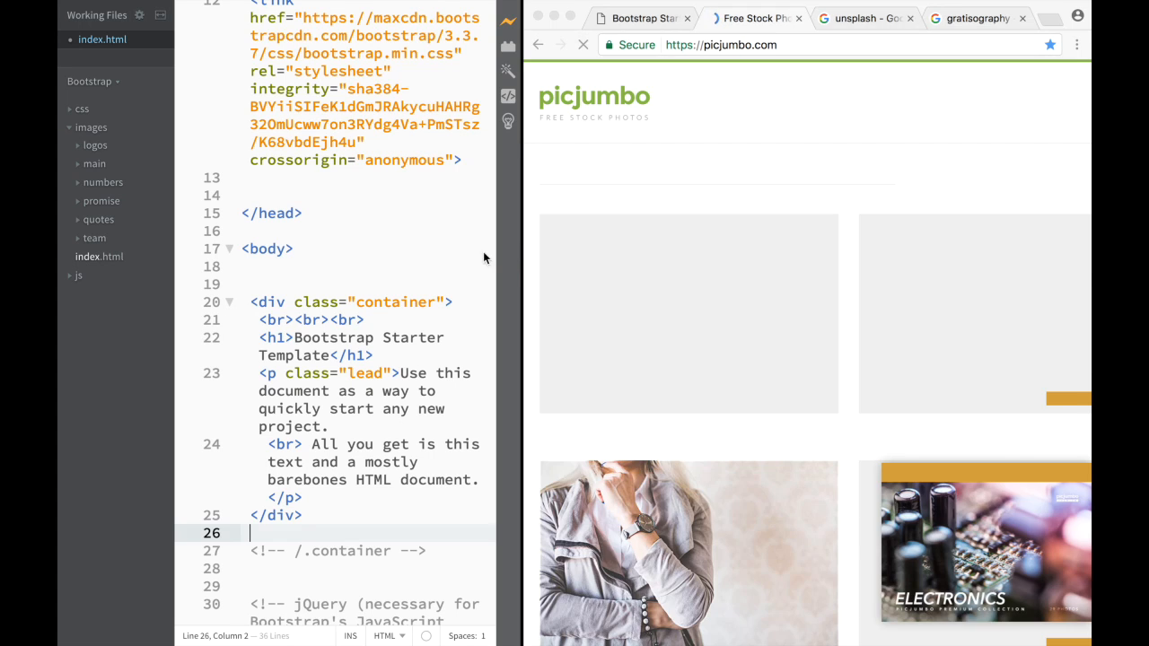
scroll(down, 3)
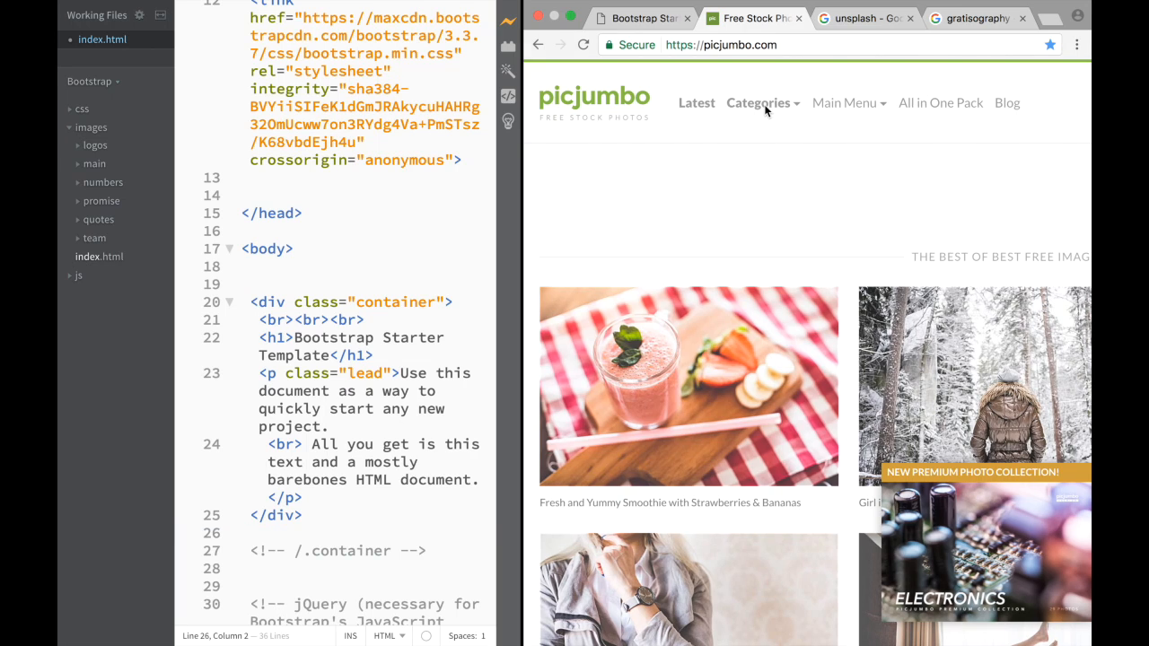
click(759, 102)
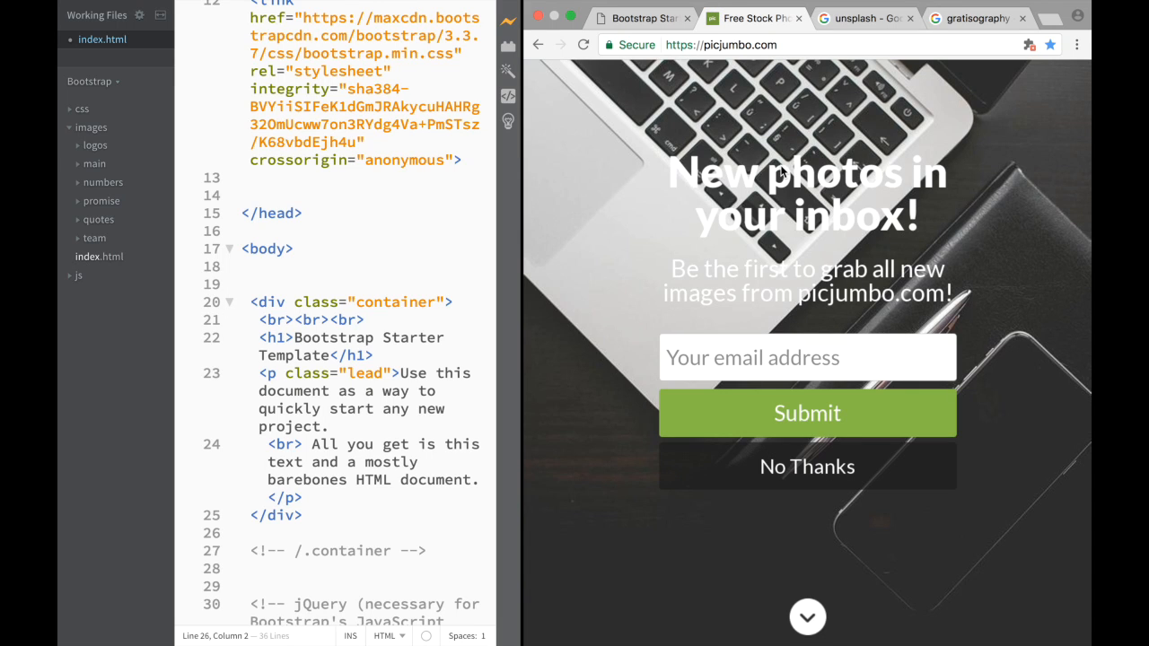
mouse_move(788, 312)
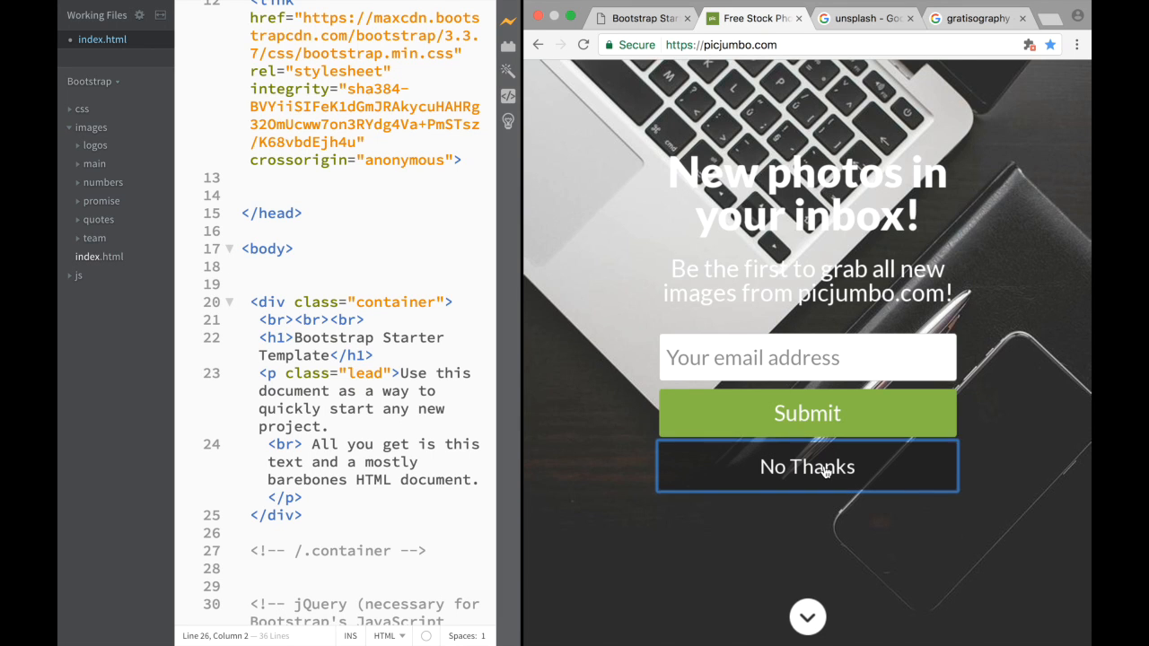
click(807, 466)
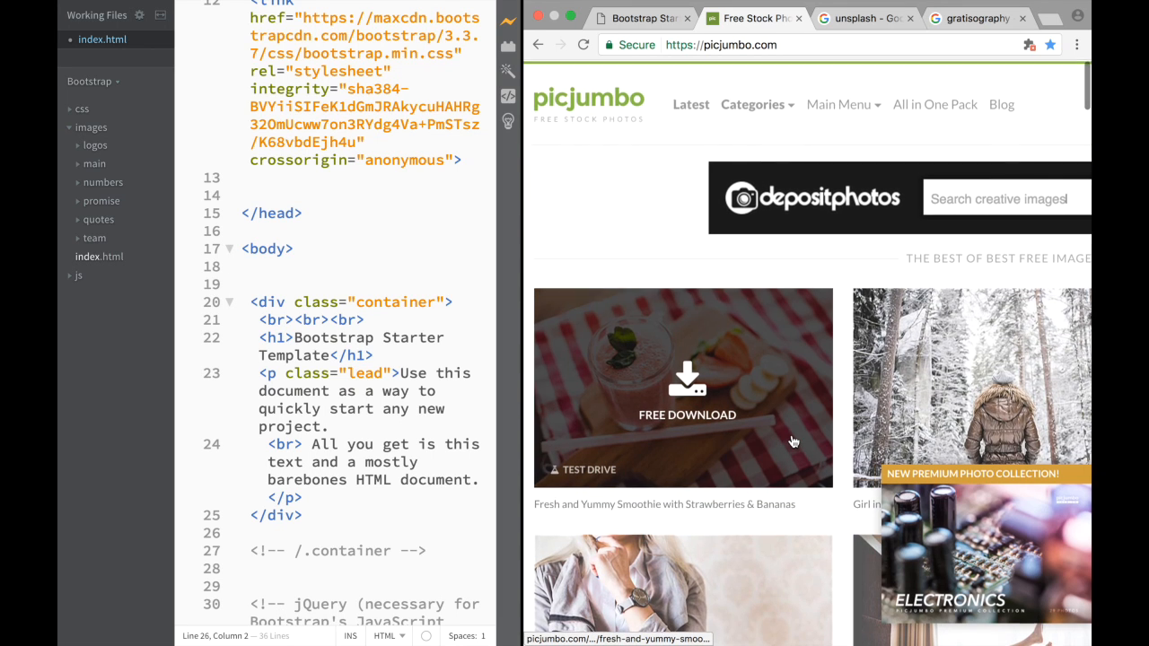
scroll(down, 3)
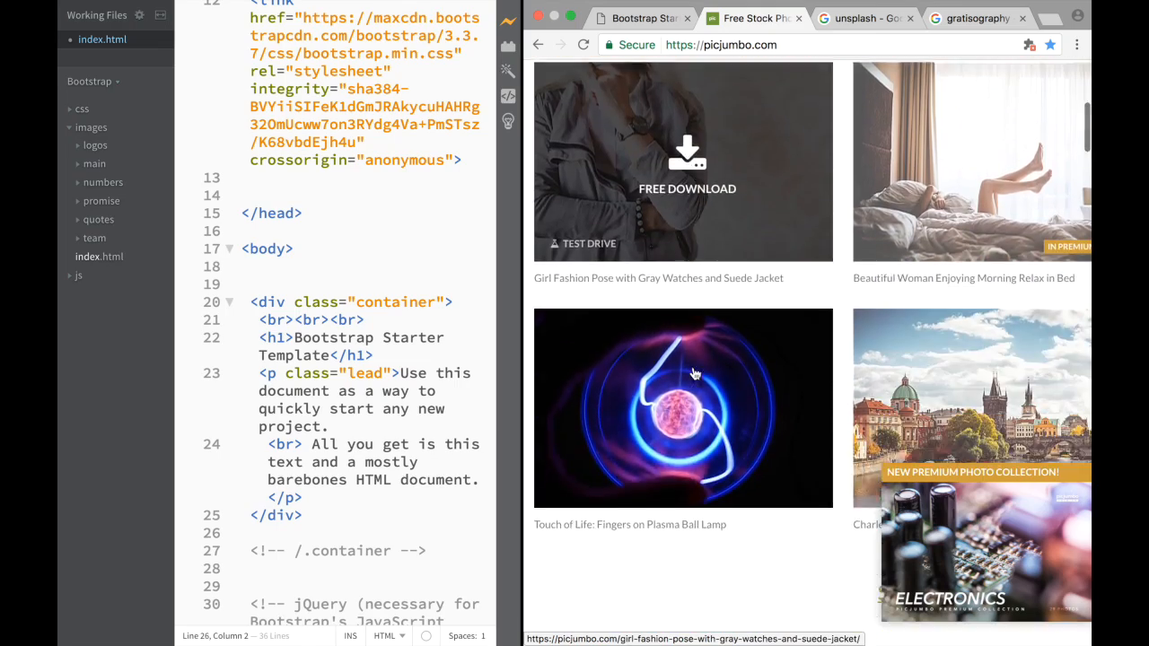
scroll(up, 3)
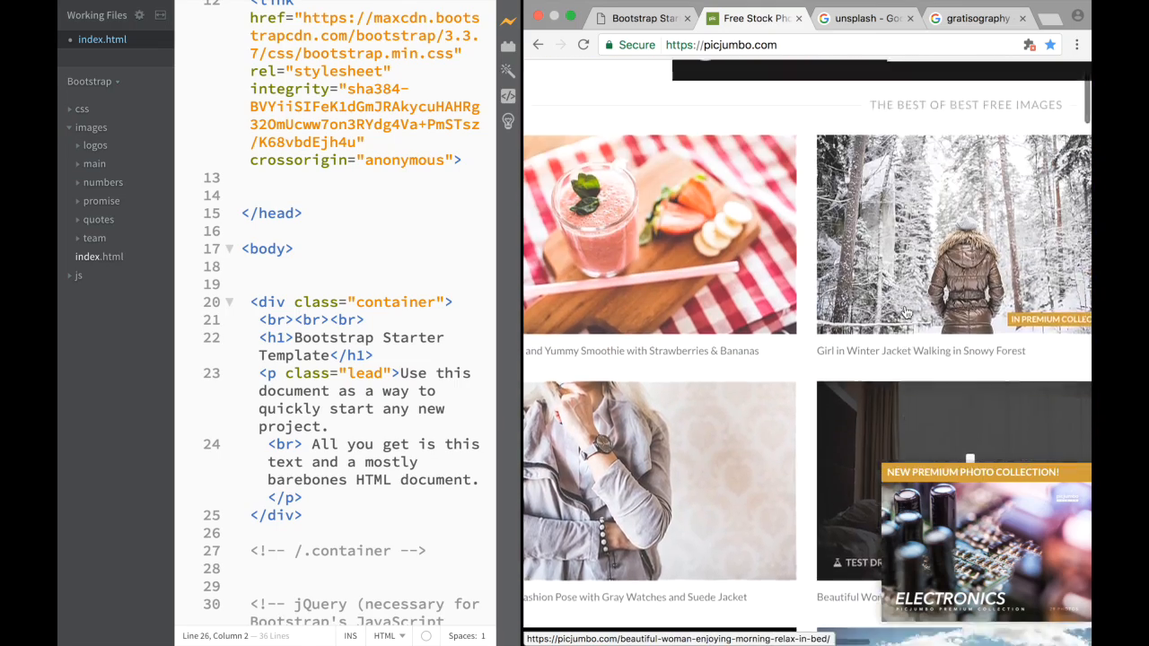
scroll(up, 3)
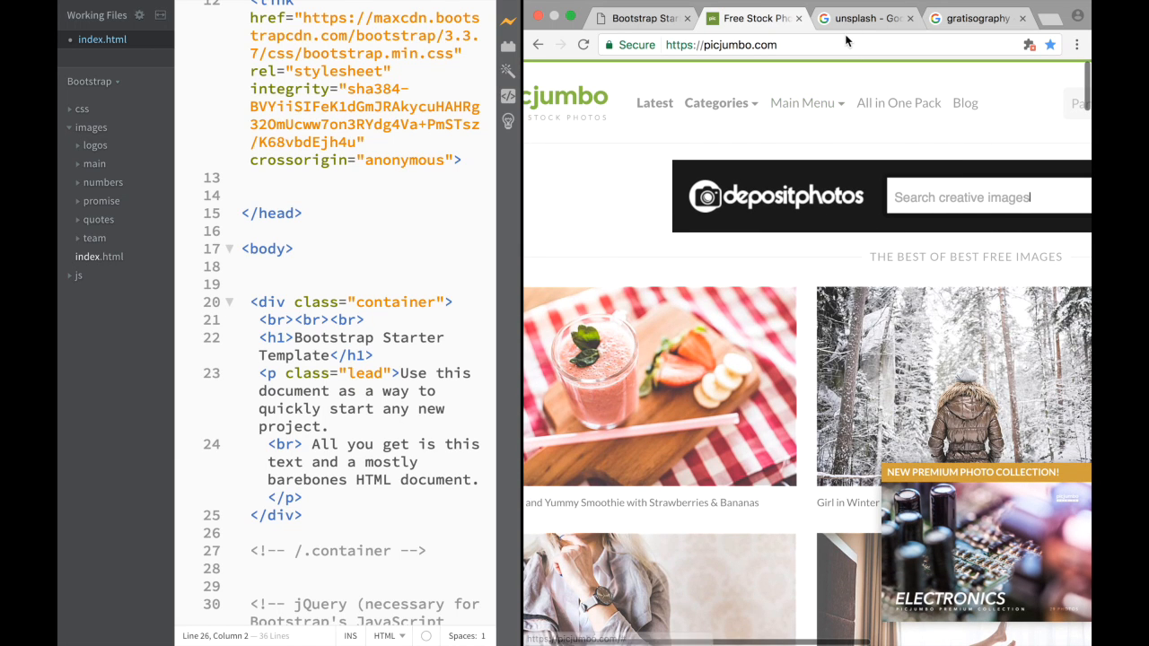
Close picjumbo, open Unsplash from the results, and scroll its feed and back up
click(857, 18)
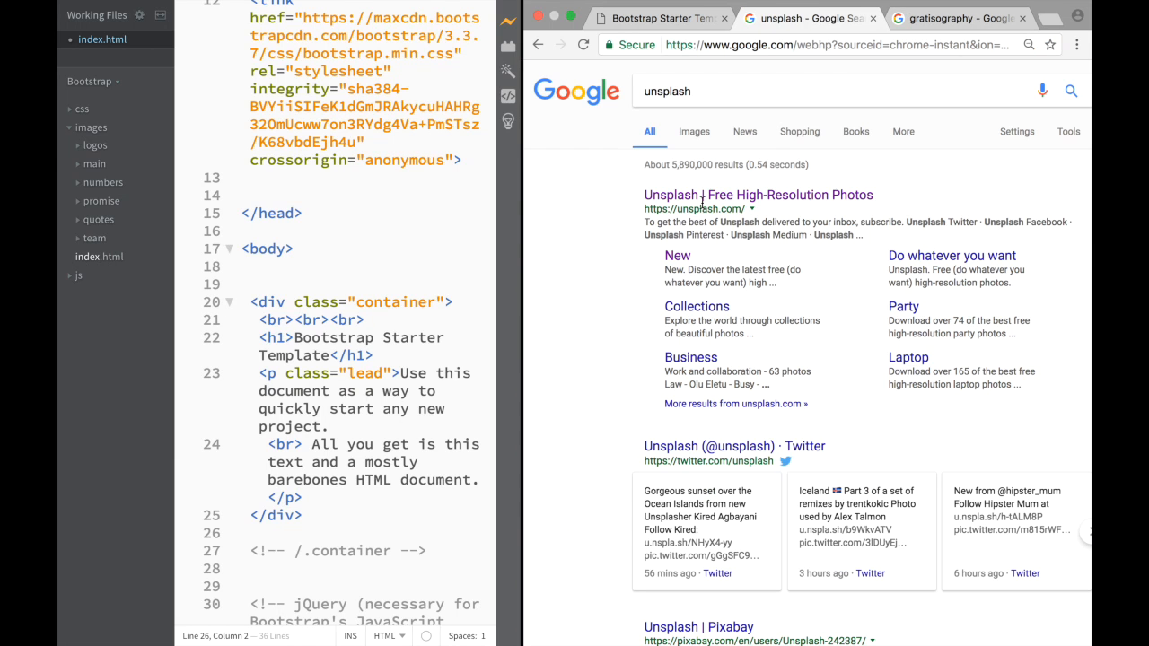
click(758, 195)
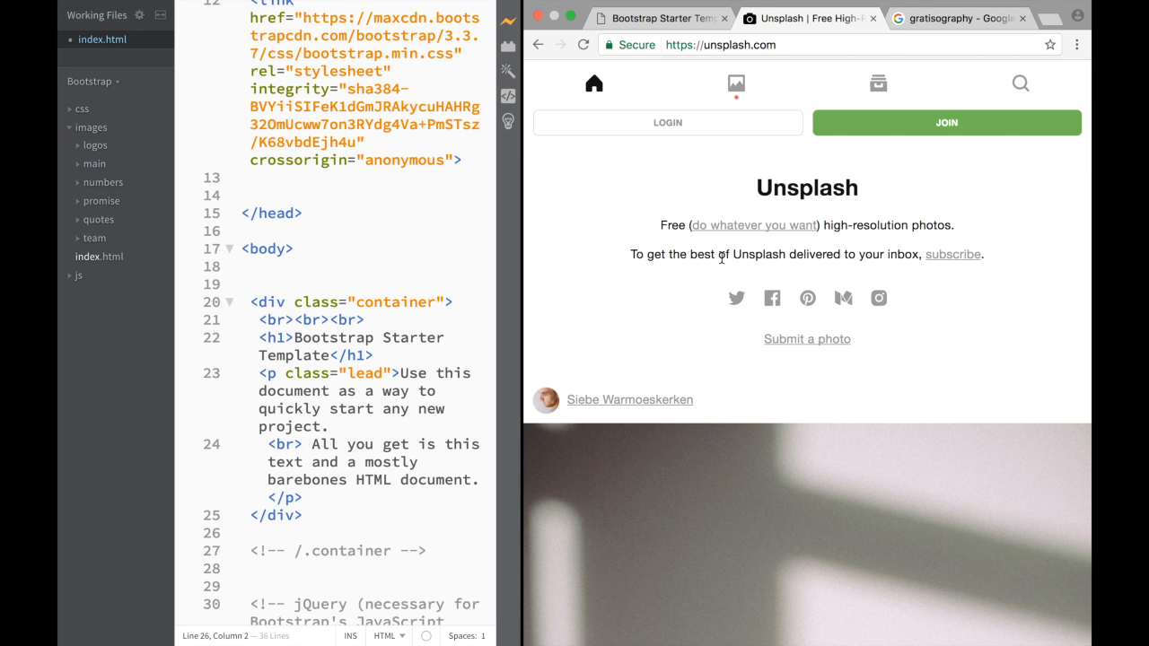
scroll(down, 3)
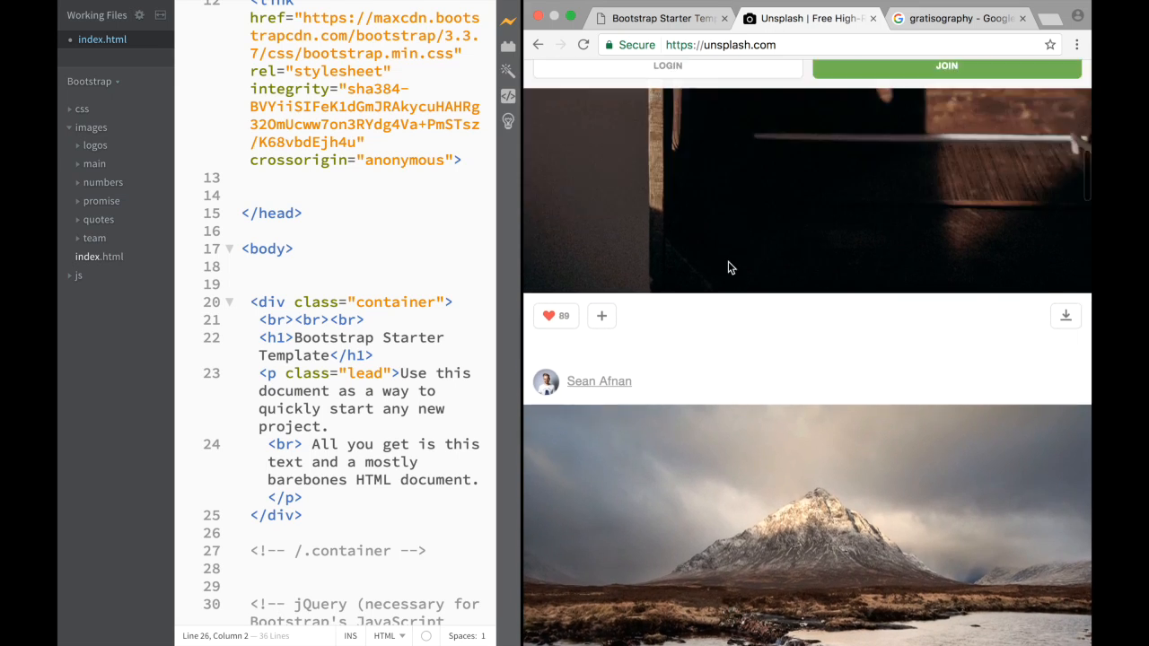
scroll(down, 3)
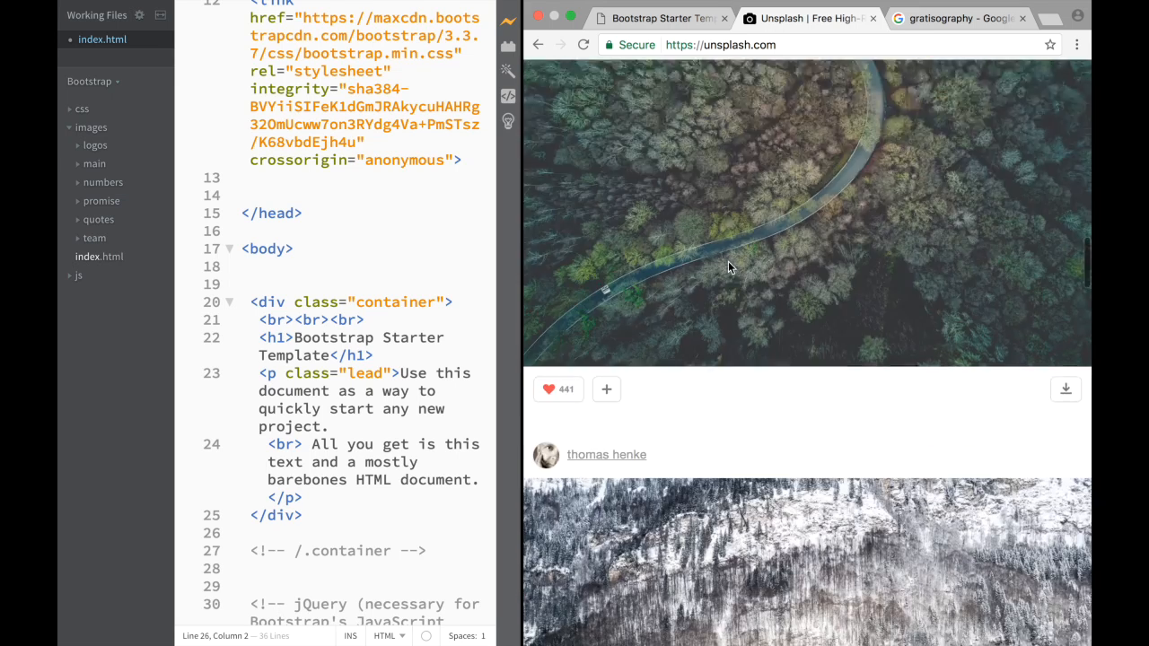
scroll(down, 3)
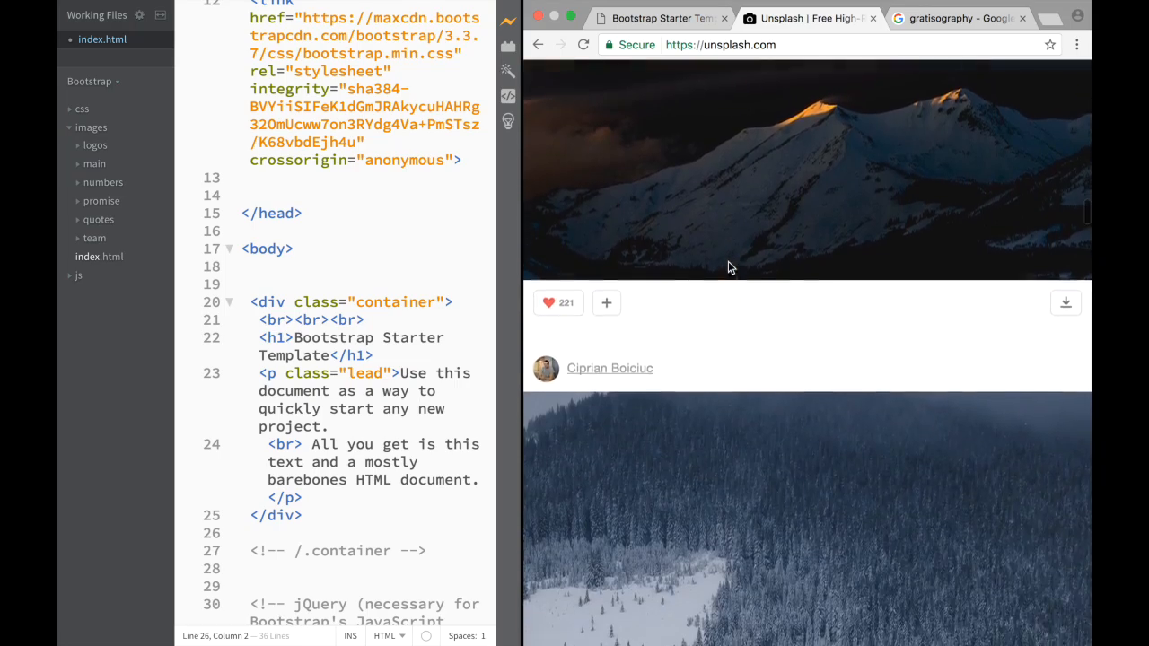
scroll(up, 3)
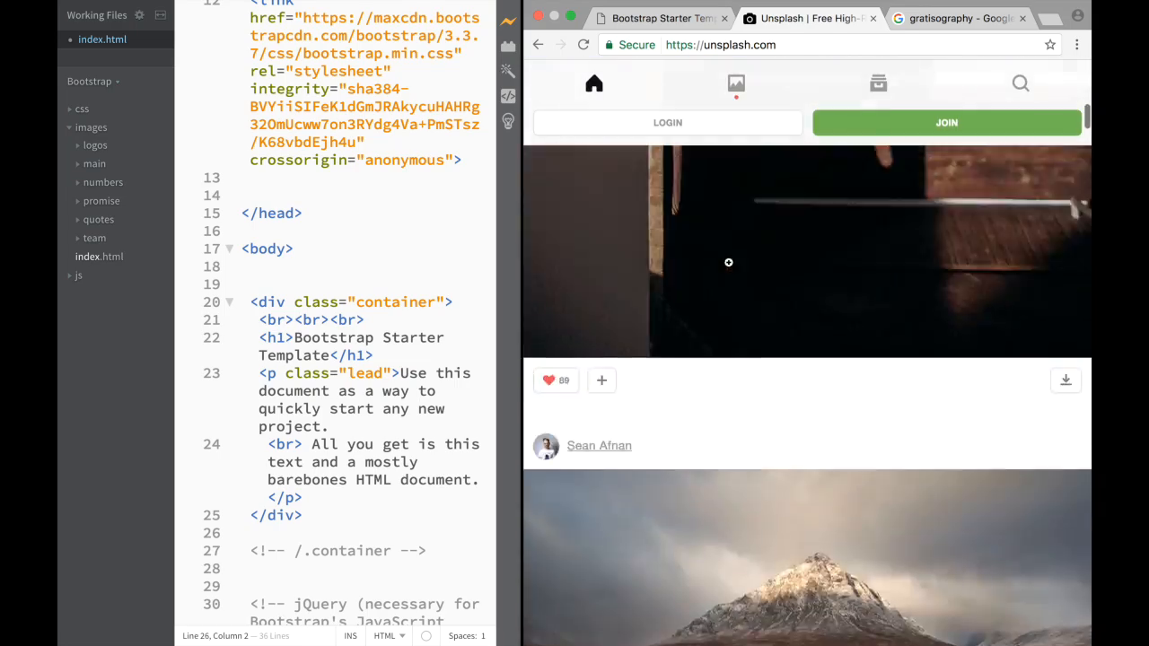
scroll(up, 3)
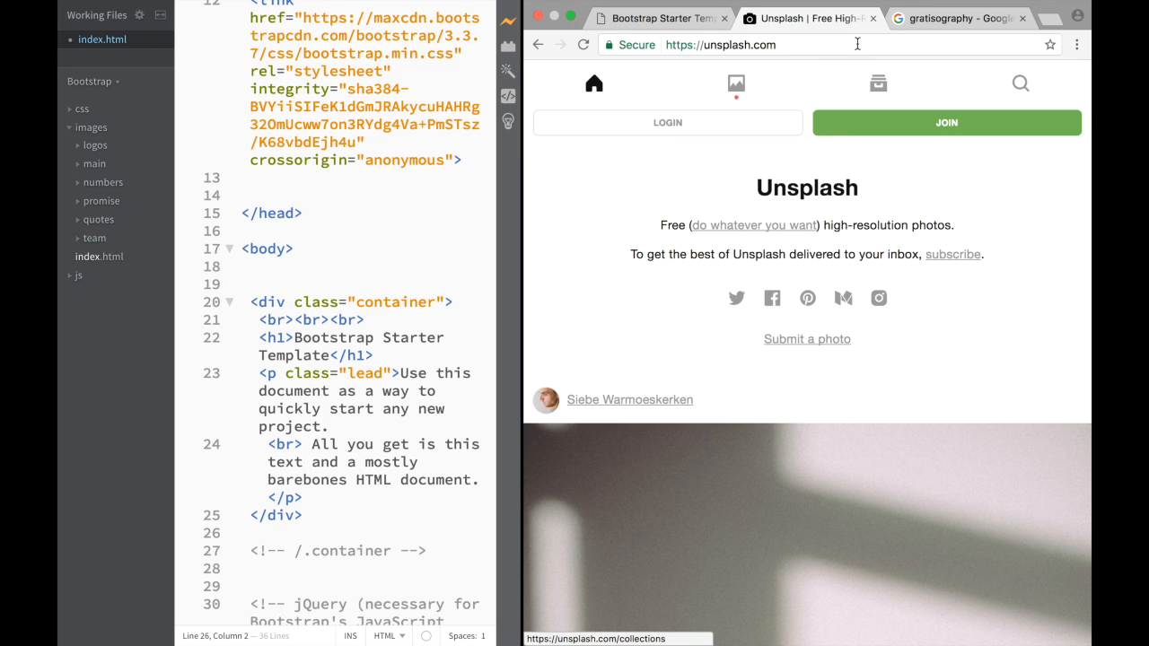
Close Unsplash, open Gratisography from the results, and scroll its photos and back up
click(956, 18)
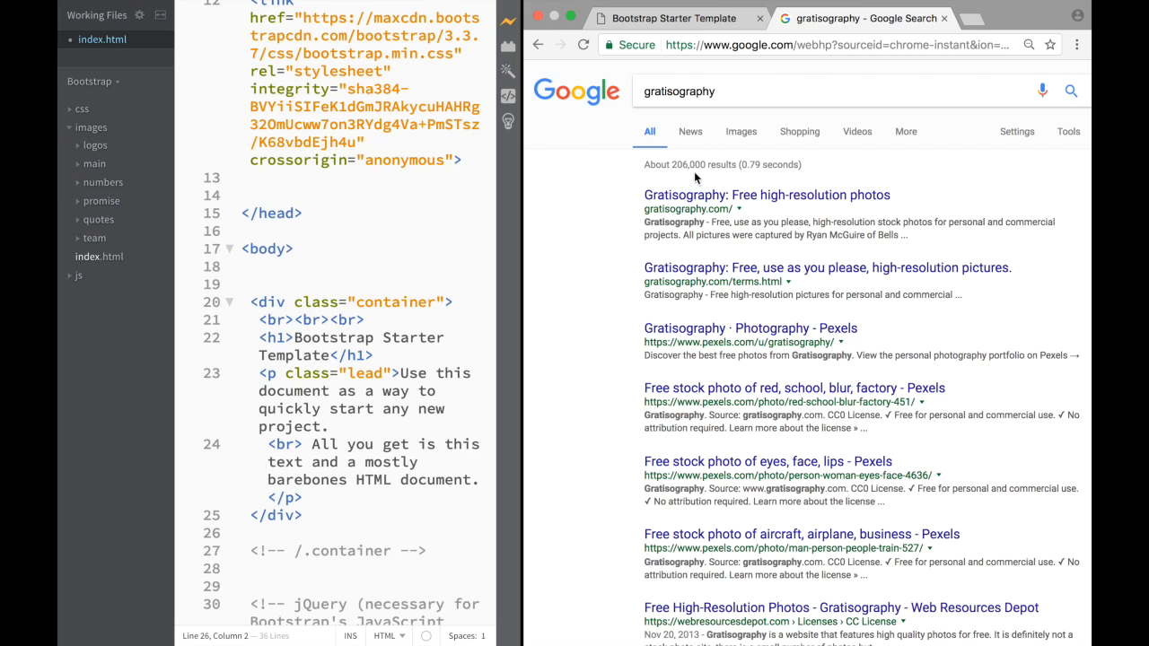
click(766, 194)
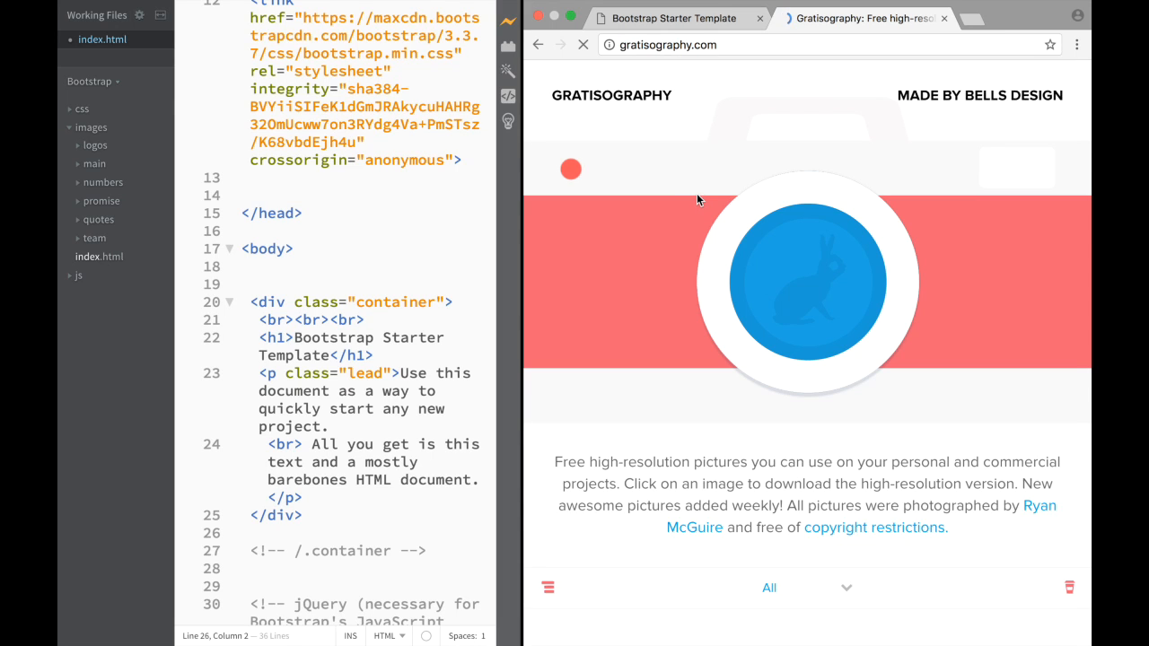
scroll(down, 3)
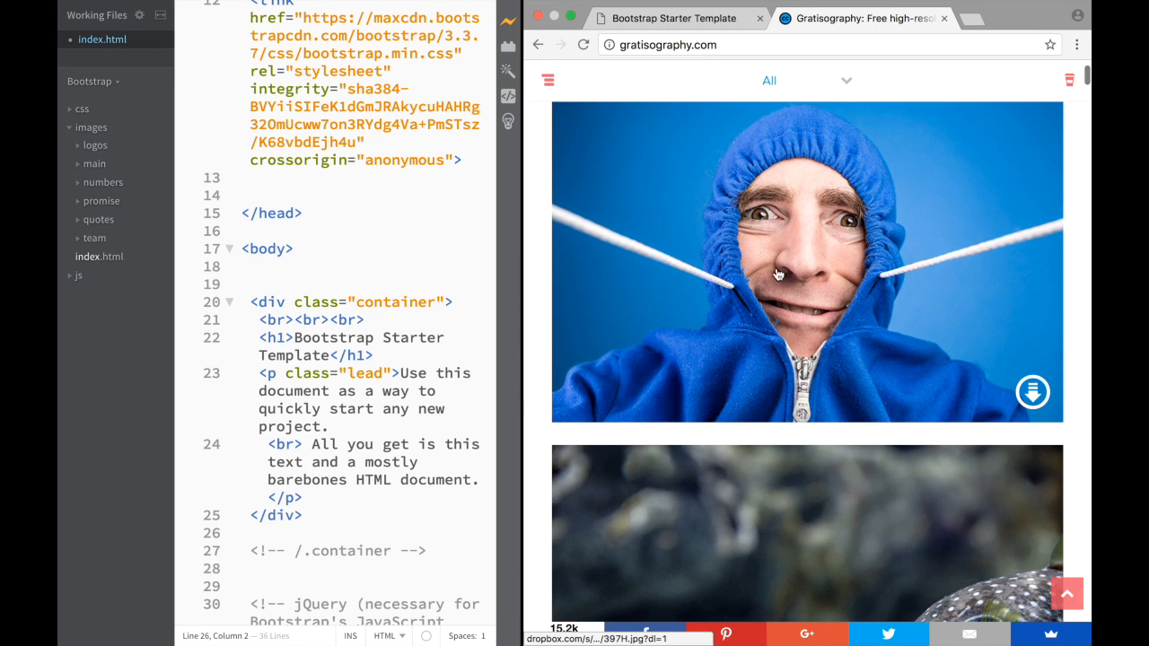
scroll(down, 3)
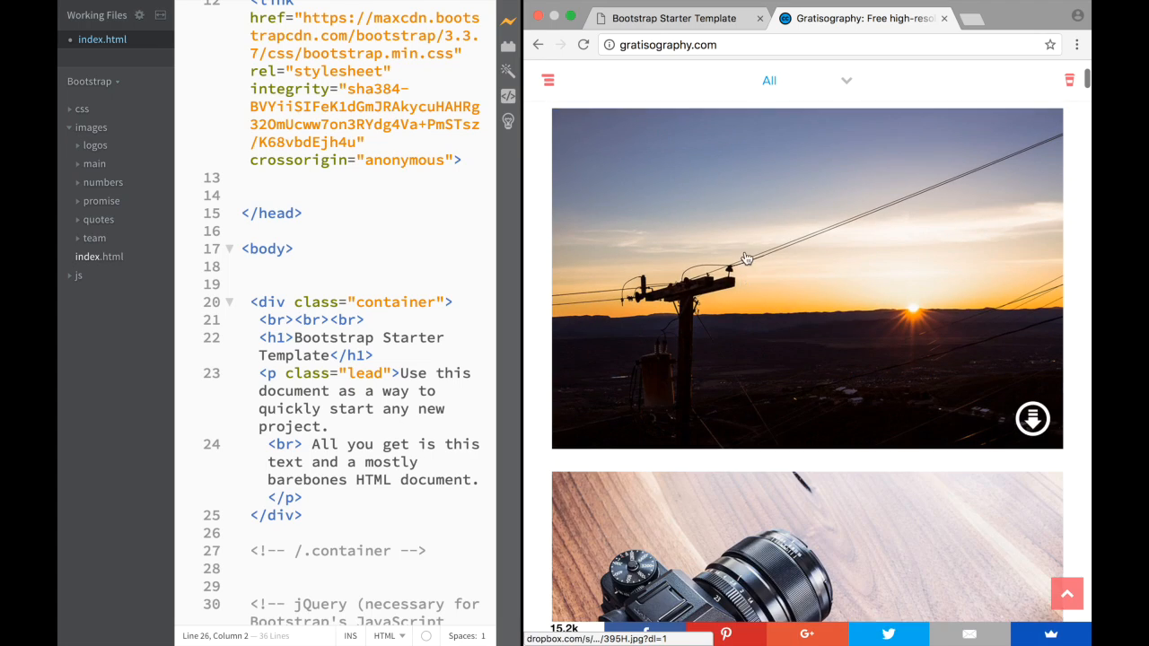
scroll(down, 3)
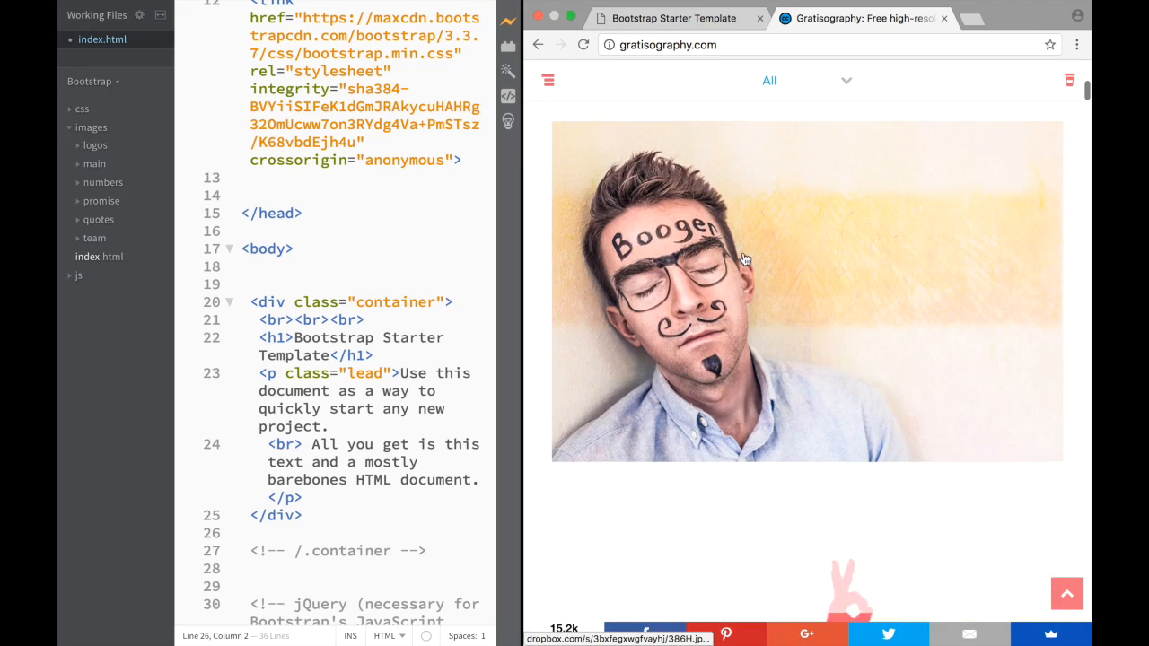
scroll(down, 3)
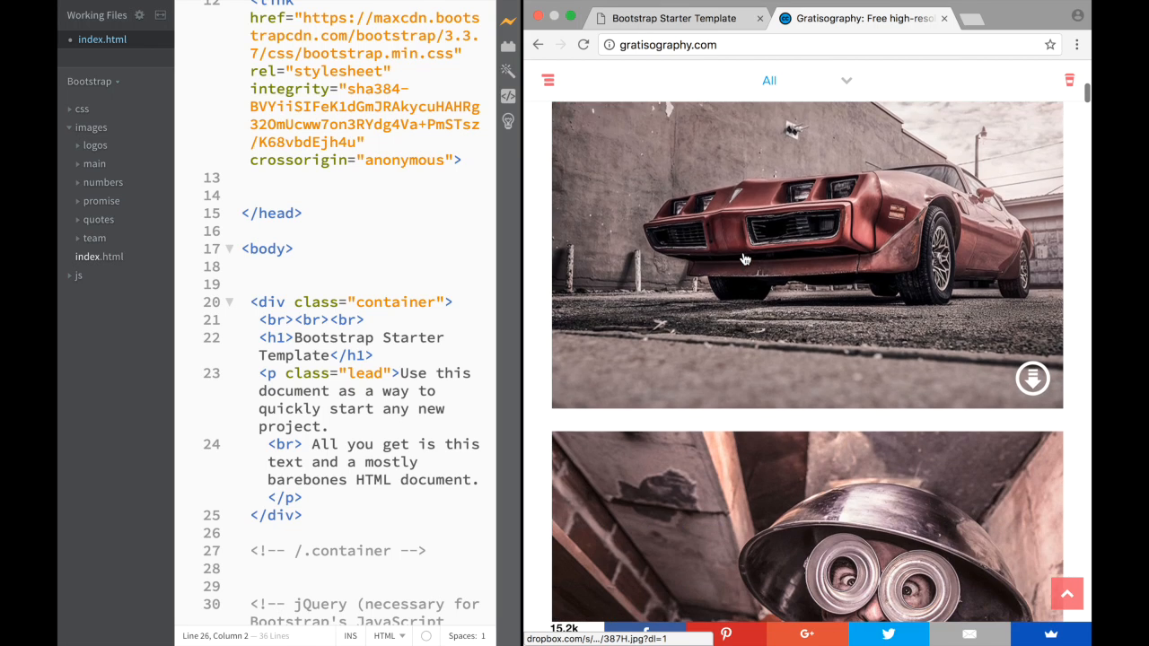
scroll(down, 3)
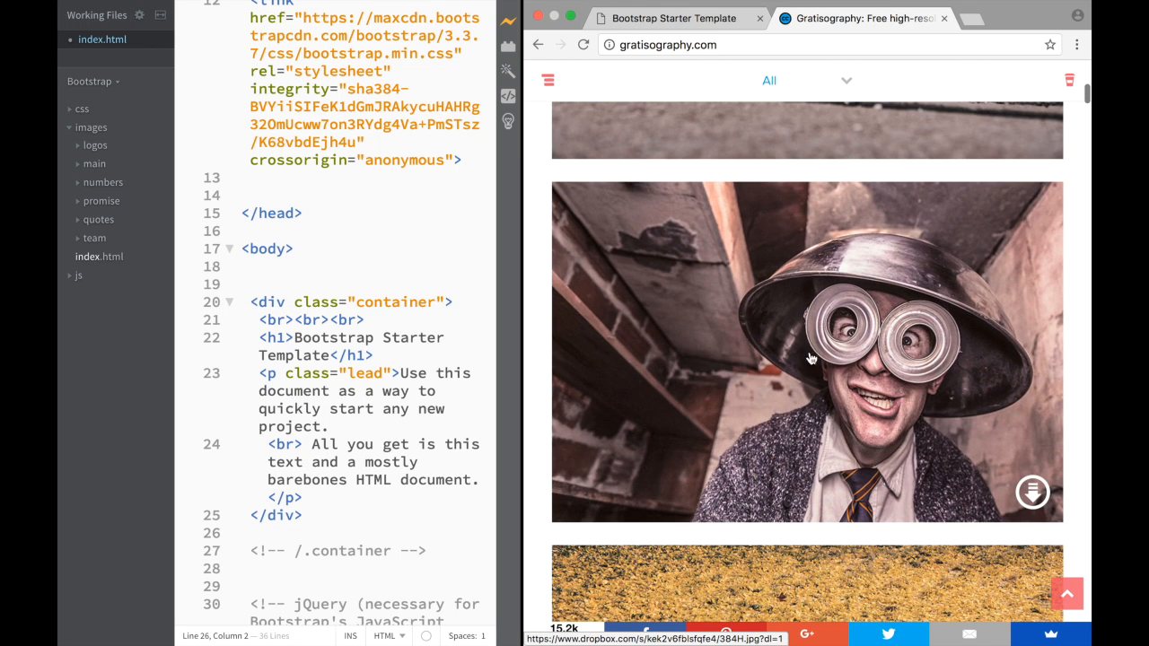
scroll(down, 3)
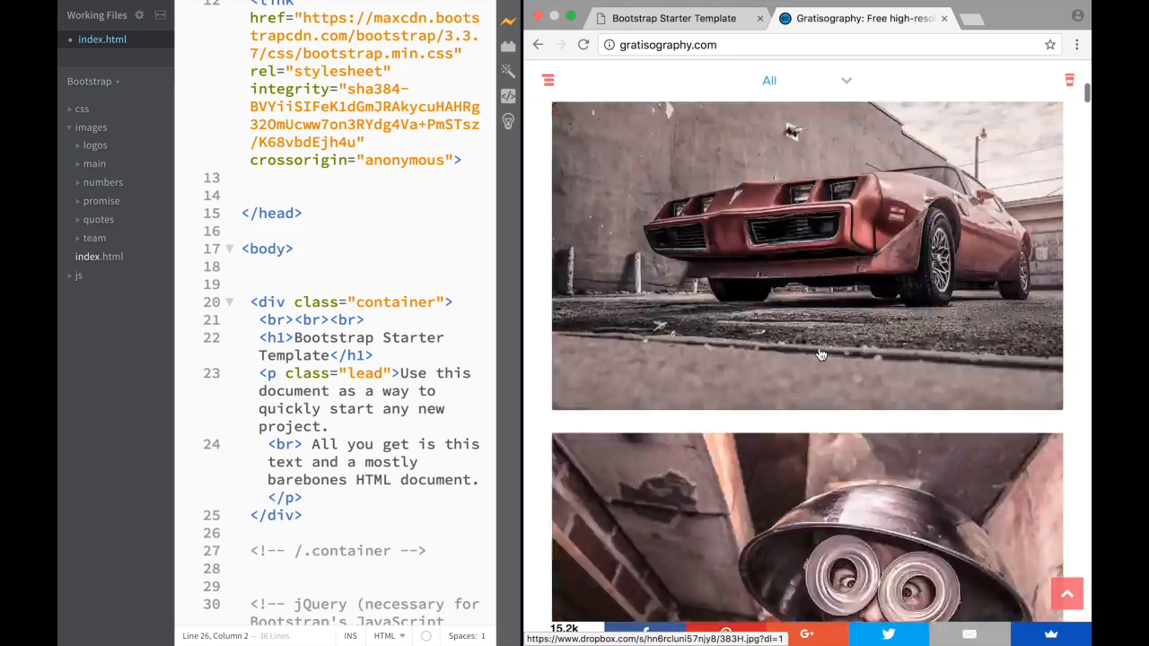
scroll(up, 3)
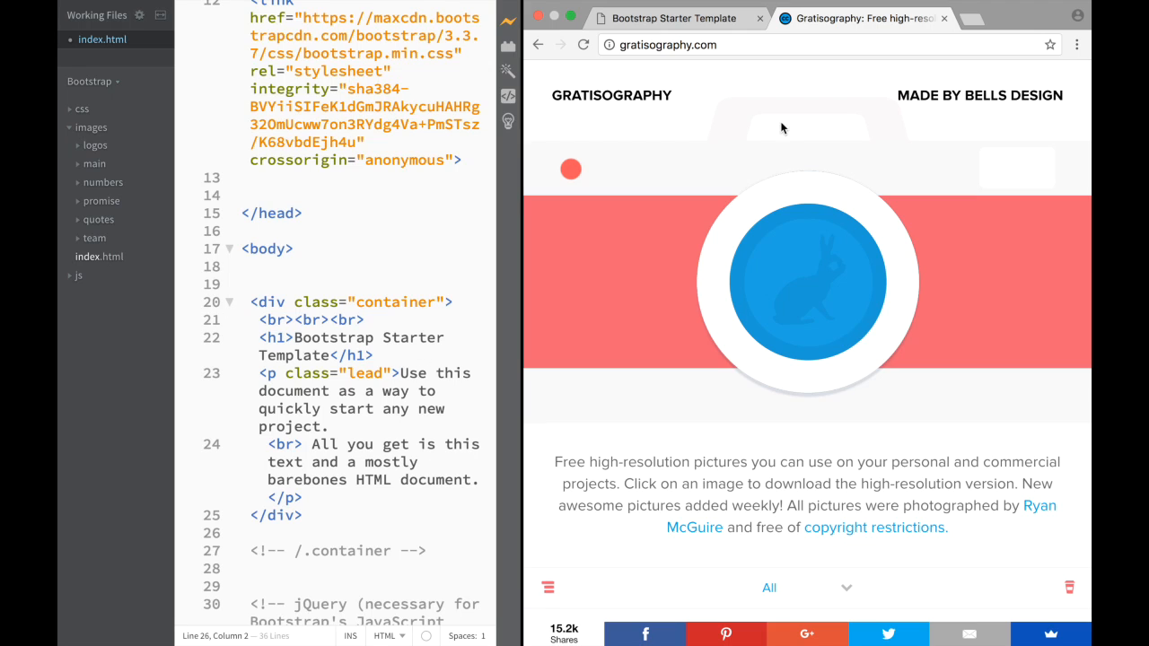
mouse_move(776, 121)
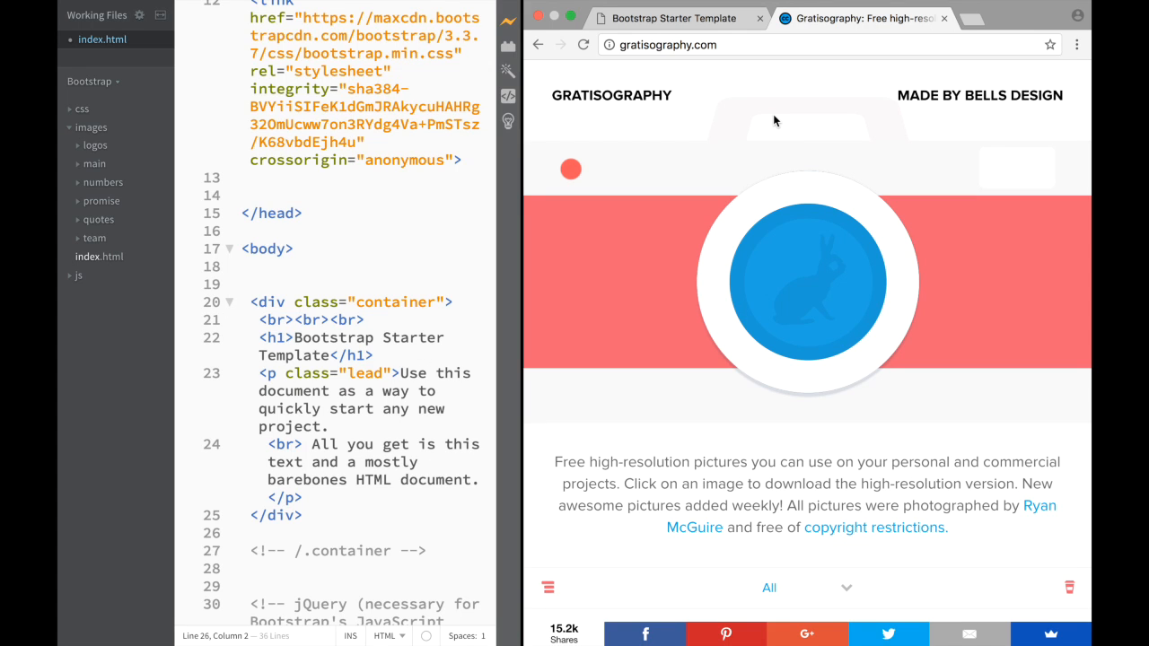
mouse_move(941, 36)
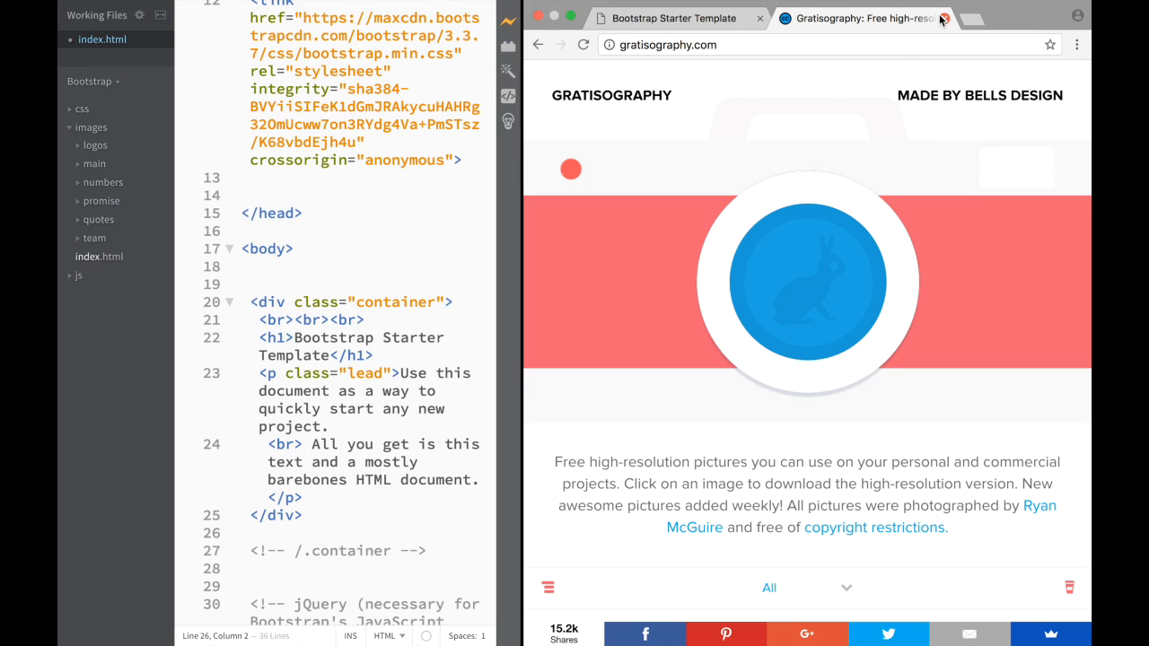
mouse_move(943, 18)
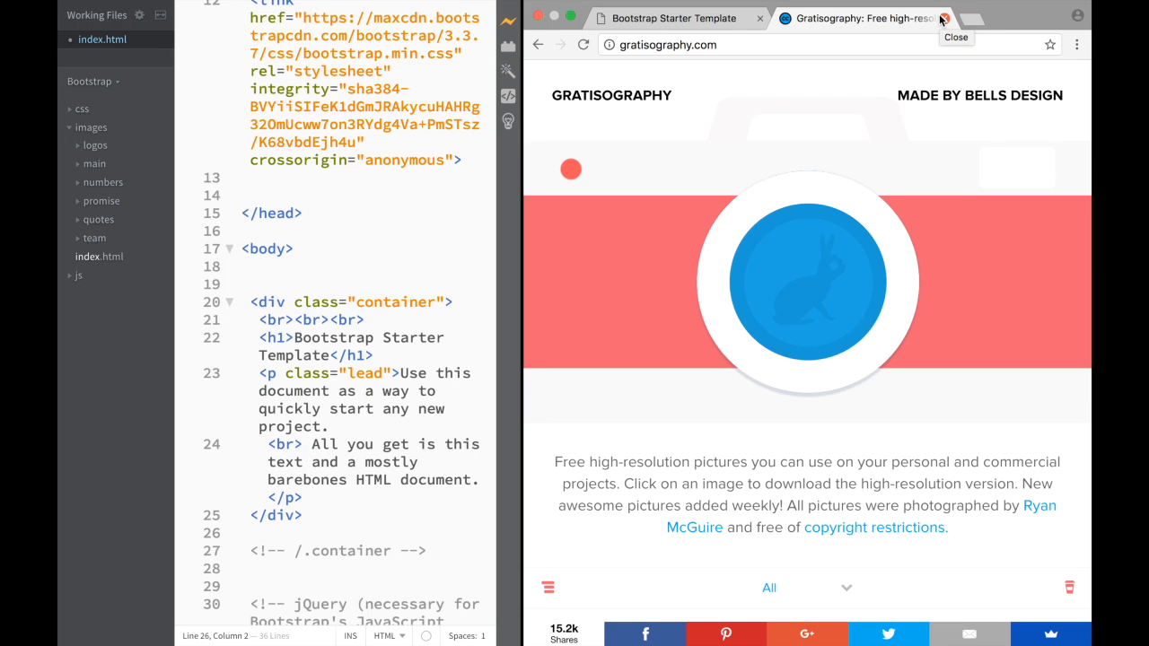